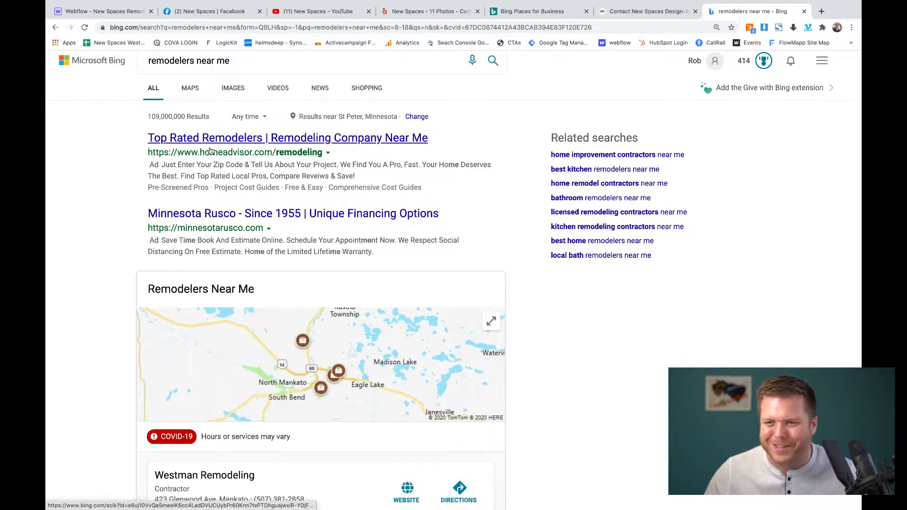
Scroll through the Google results for 'bing places' toward the Bing Places for Business link.
{"action": "scroll", "scroll_direction": "down", "scroll_amount": 3}
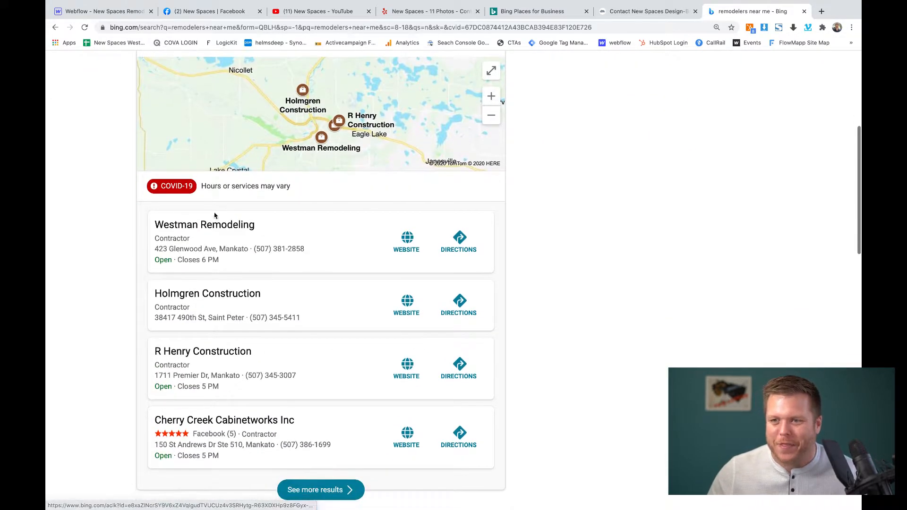
{"action": "scroll", "scroll_direction": "down", "scroll_amount": 3}
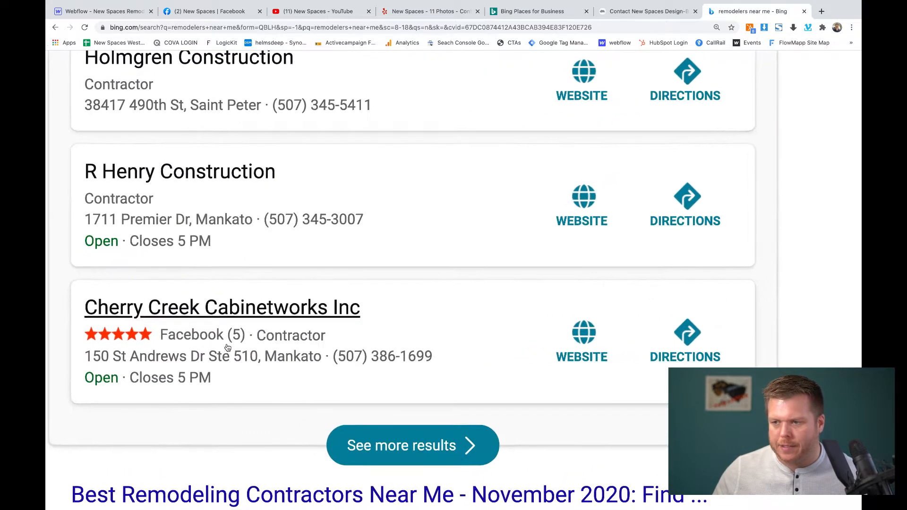
{"action": "scroll", "scroll_direction": "down", "scroll_amount": 3}
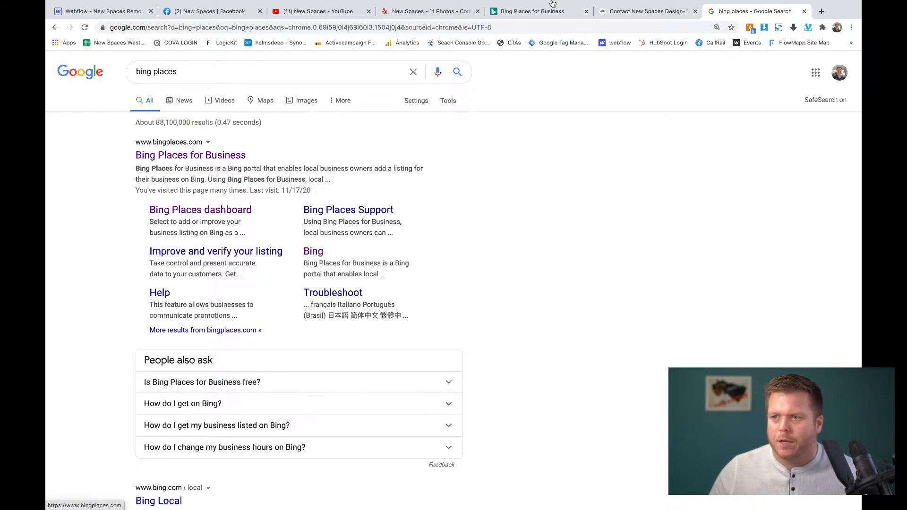
{"action": "mouse_move", "coordinate": [532, 11]}
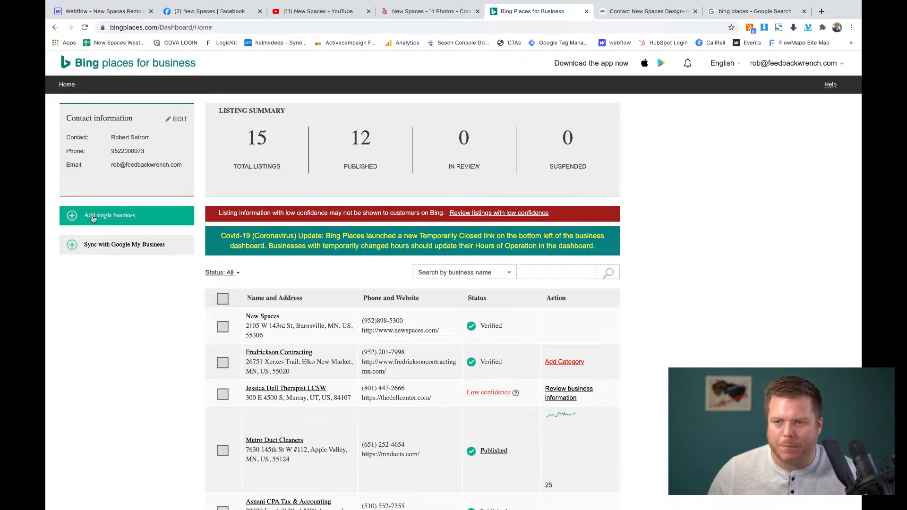
Start adding a single business and search for businesses named 'new spaces'.
{"action": "left_click", "coordinate": [110, 215]}
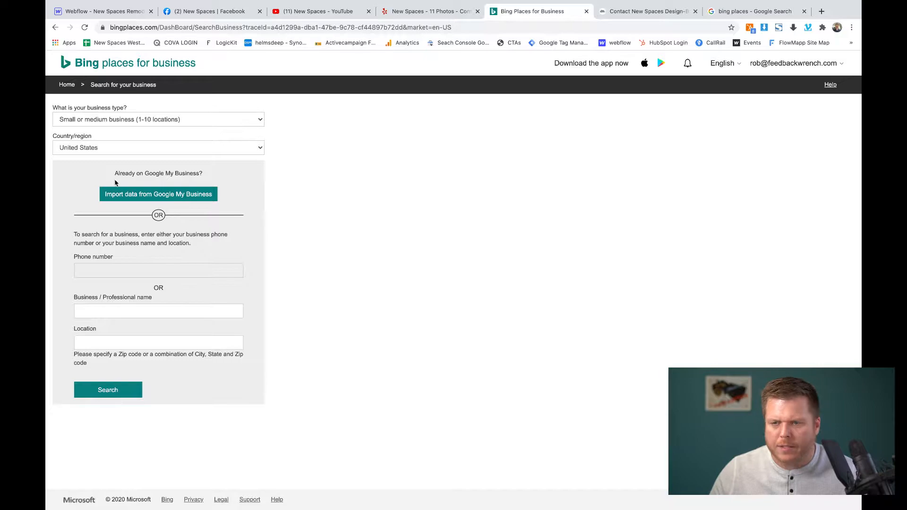
{"action": "mouse_move", "coordinate": [139, 198]}
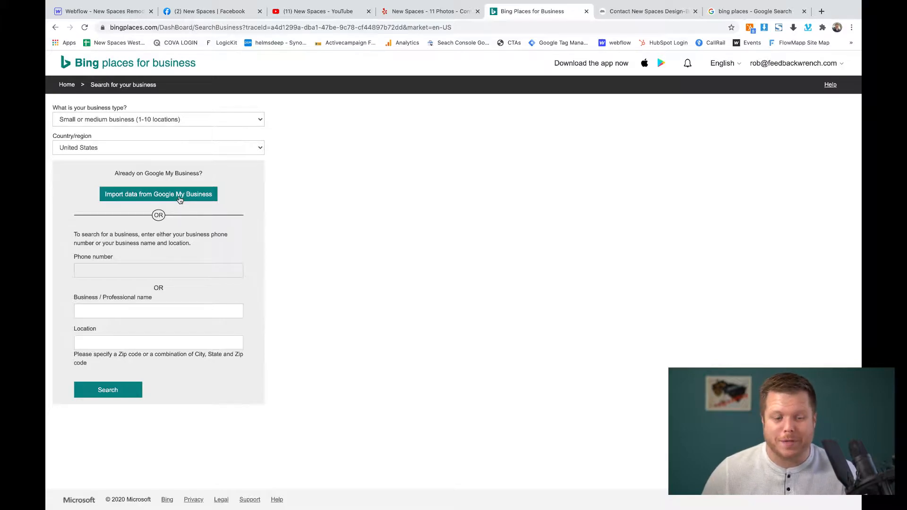
{"action": "left_click", "coordinate": [158, 311]}
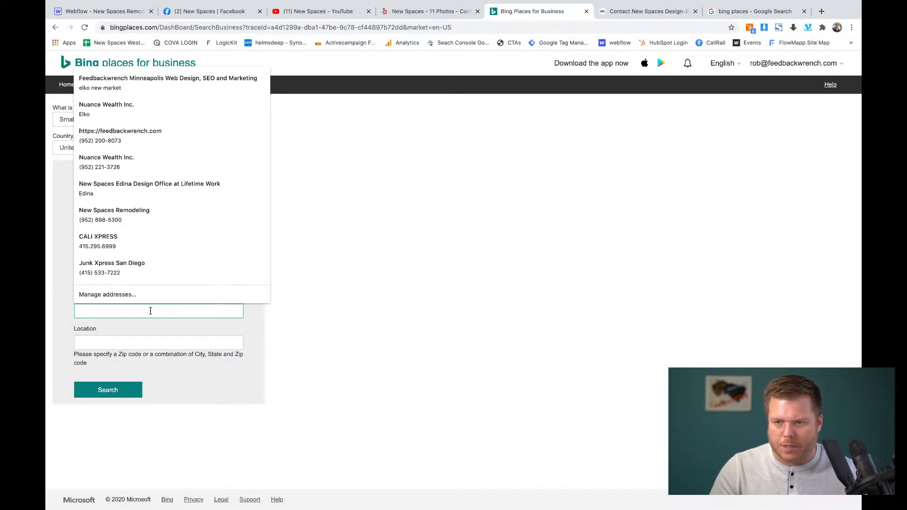
{"action": "type", "text": "new spaces"}
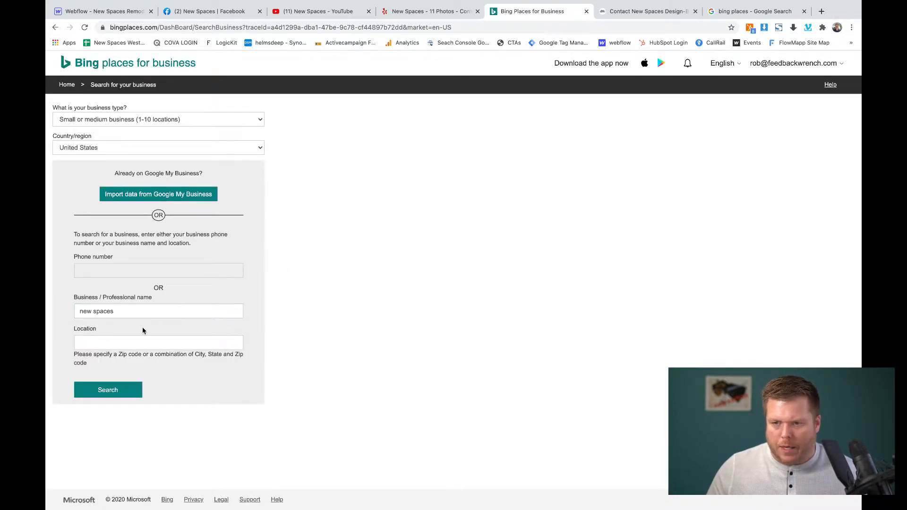
{"action": "left_click", "coordinate": [108, 389]}
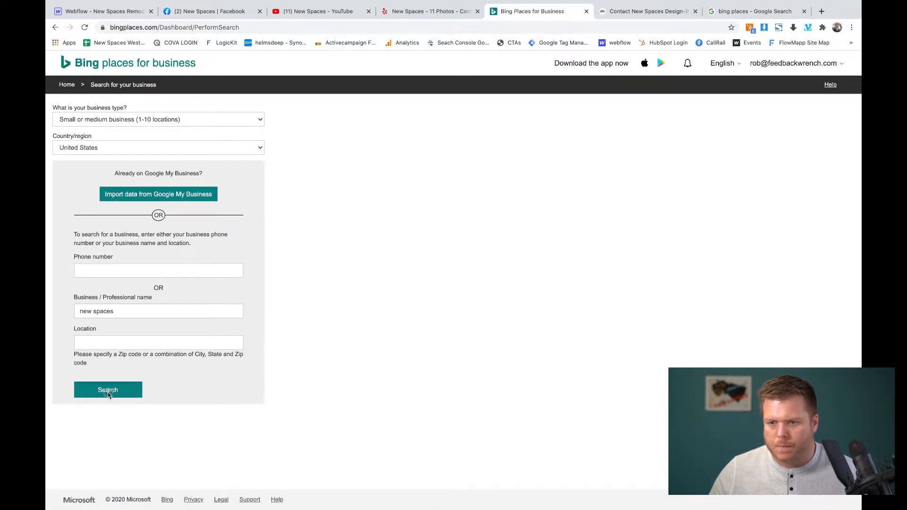
Refine the name with 'edin', pick the New Spaces Edina Design Office suggestion and search again.
{"action": "left_click", "coordinate": [158, 311]}
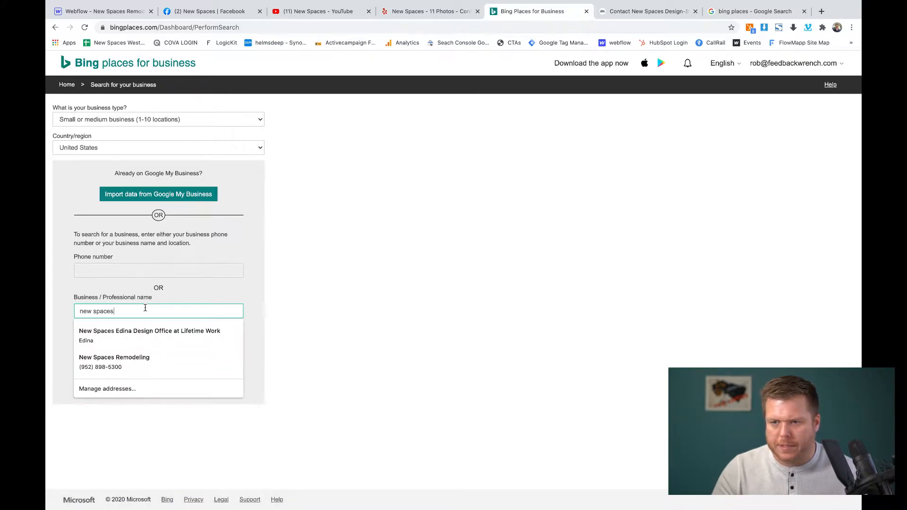
{"action": "type", "text": "edin"}
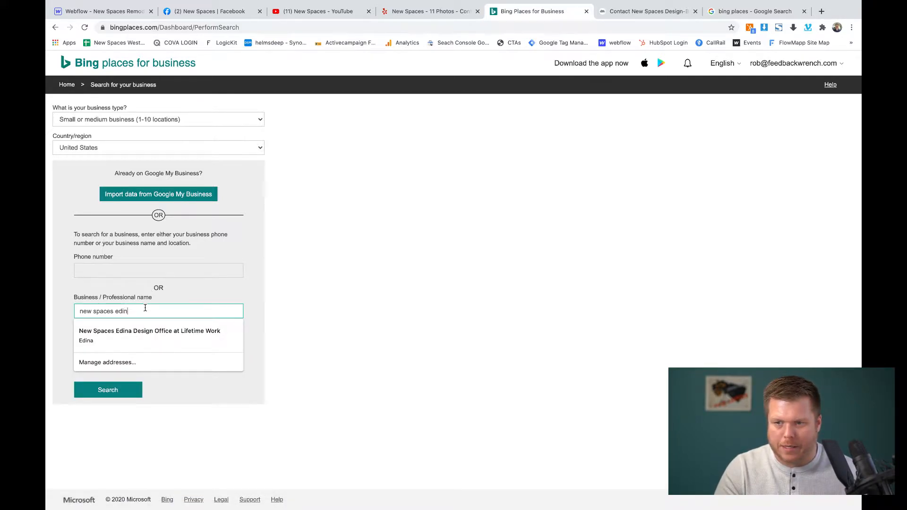
{"action": "left_click", "coordinate": [149, 335]}
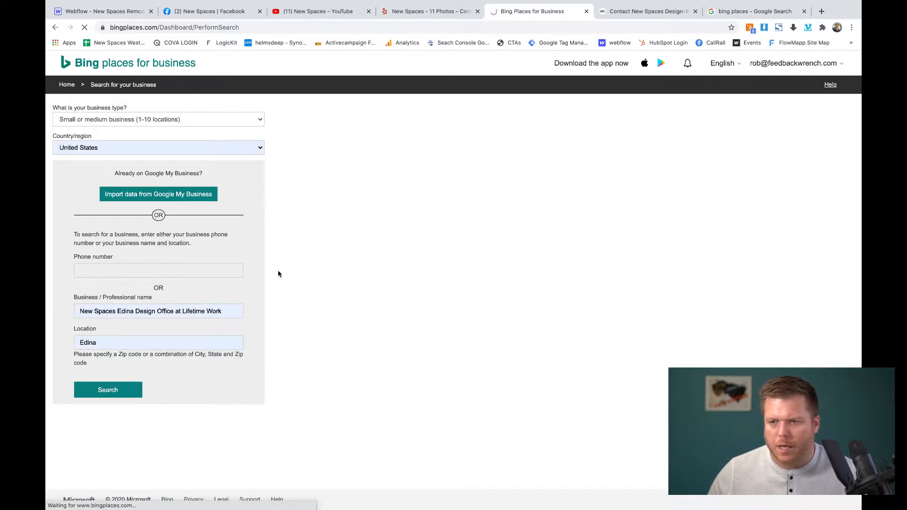
{"action": "left_click", "coordinate": [107, 390]}
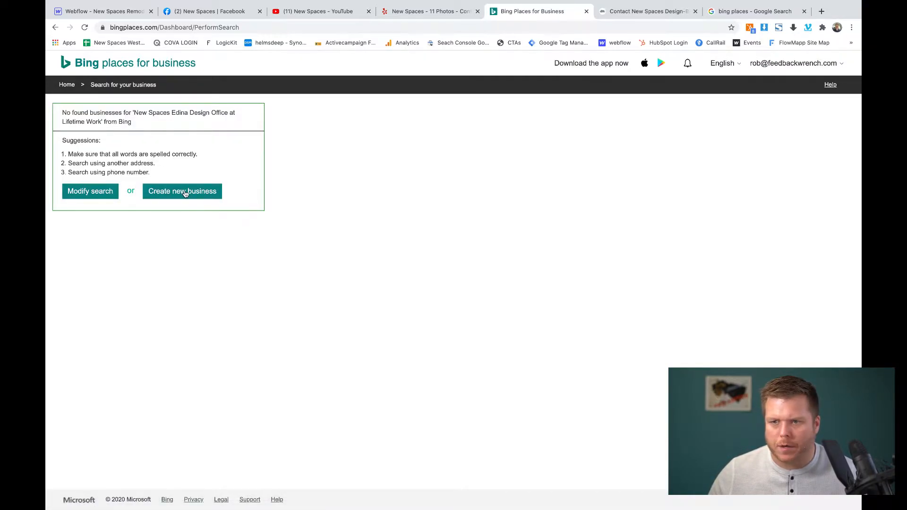
{"action": "left_click", "coordinate": [182, 191]}
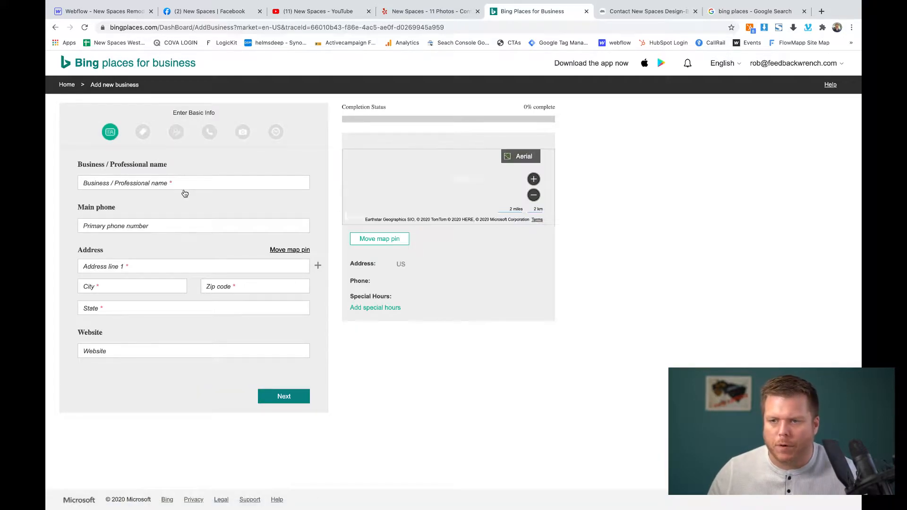
{"action": "type", "text": "New Spaces Edi"}
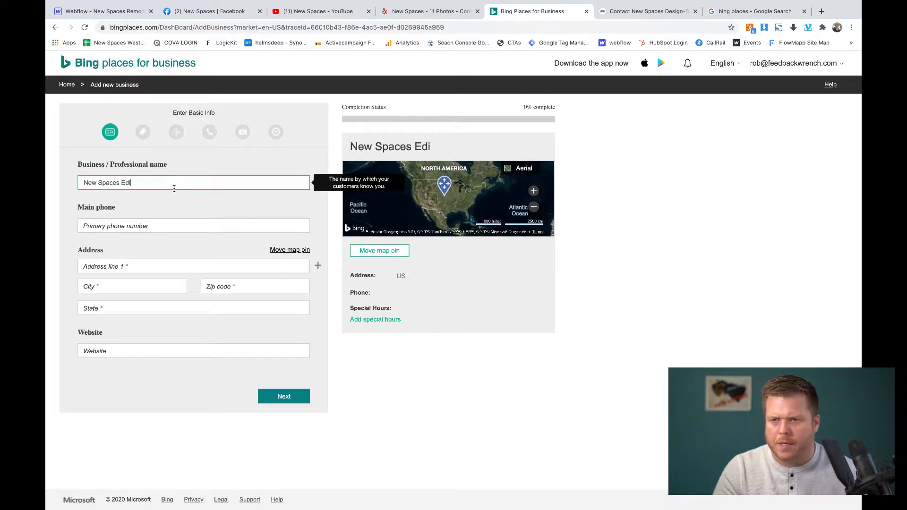
{"action": "type", "text": "na"}
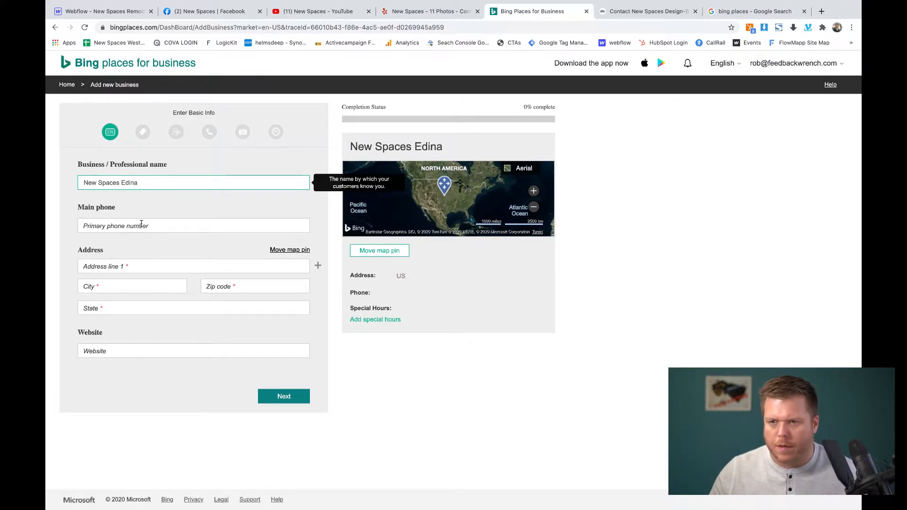
{"action": "left_click", "coordinate": [647, 11]}
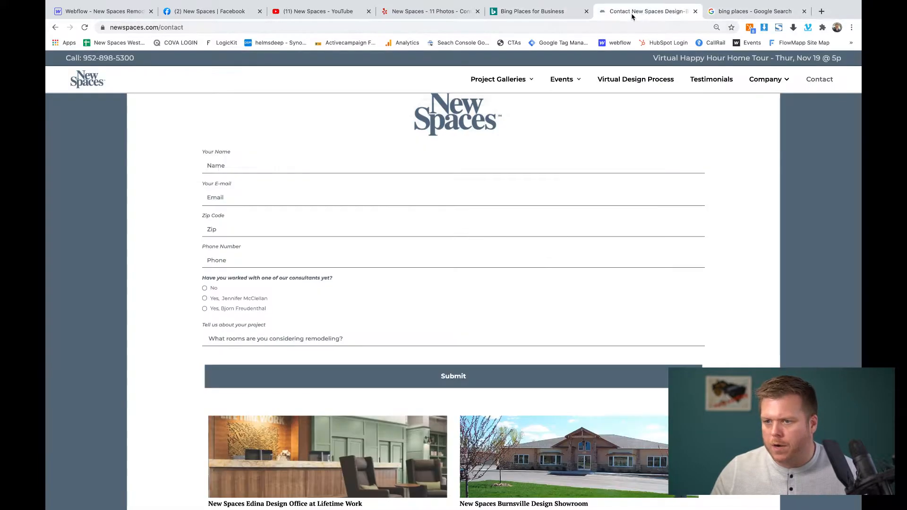
{"action": "scroll", "scroll_direction": "down", "scroll_amount": 3}
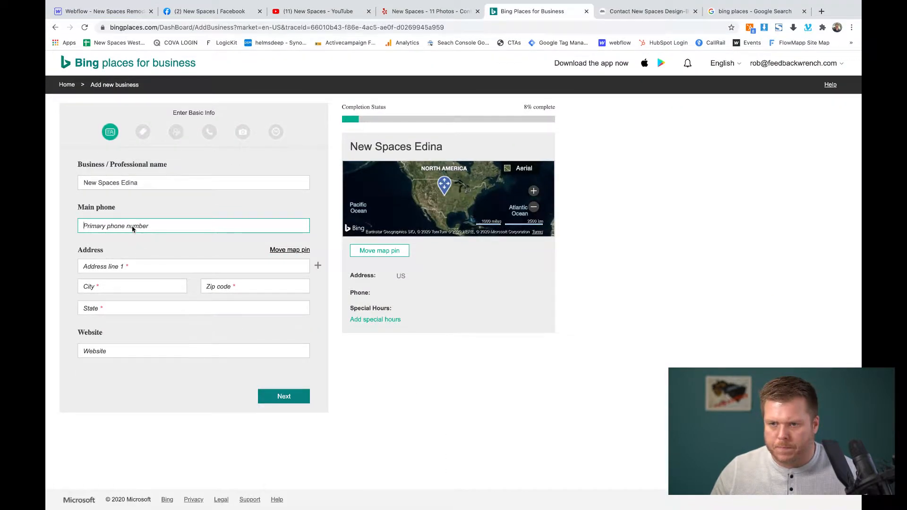
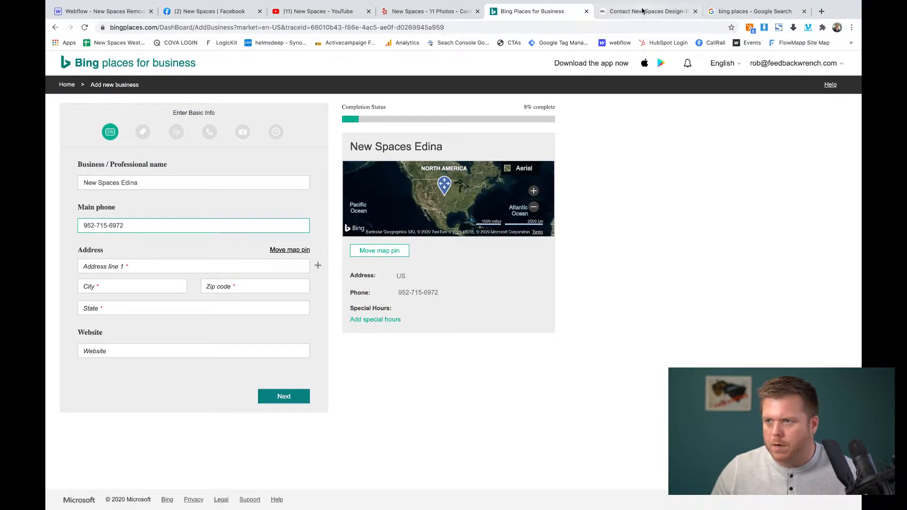
Finish the Edina address and website details and continue to the category step.
{"action": "left_click", "coordinate": [648, 11]}
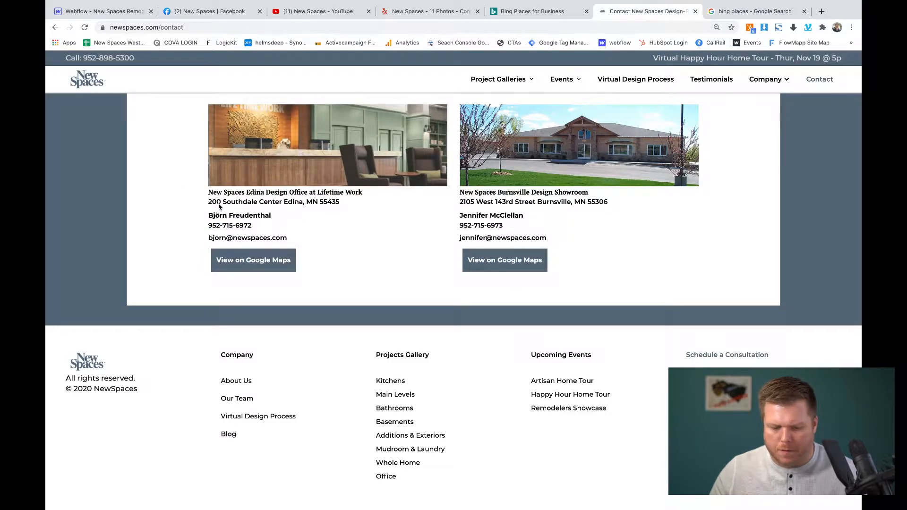
{"action": "left_click", "coordinate": [530, 11]}
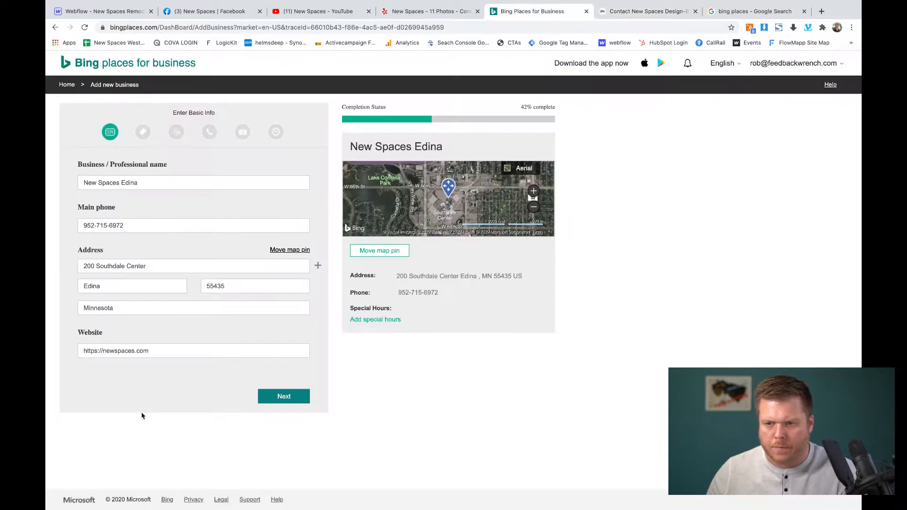
{"action": "left_click", "coordinate": [283, 396]}
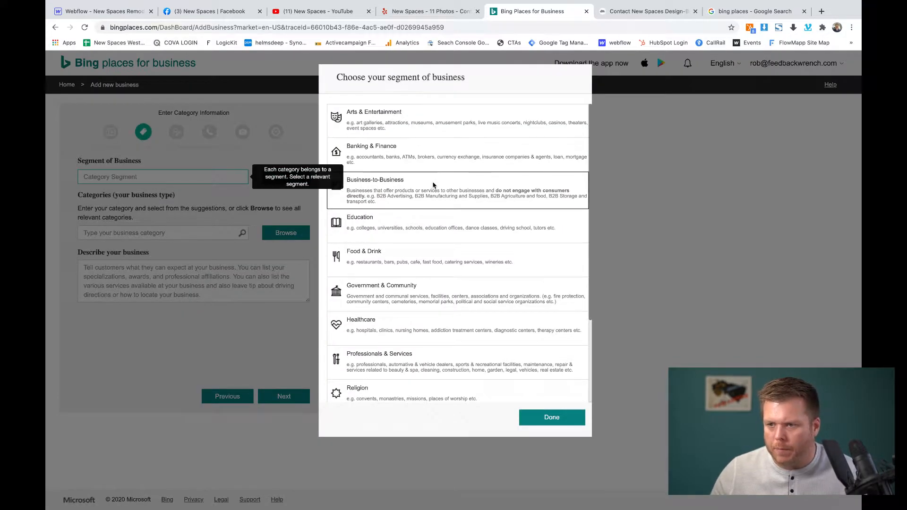
Choose Professionals & Services as the segment and add the remodeling categories.
{"action": "scroll", "scroll_direction": "down", "scroll_amount": 3}
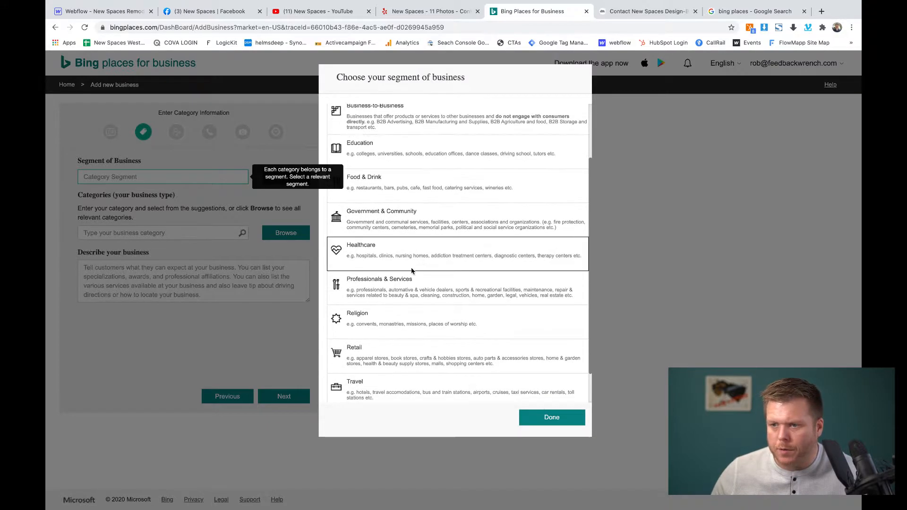
{"action": "left_click", "coordinate": [380, 279]}
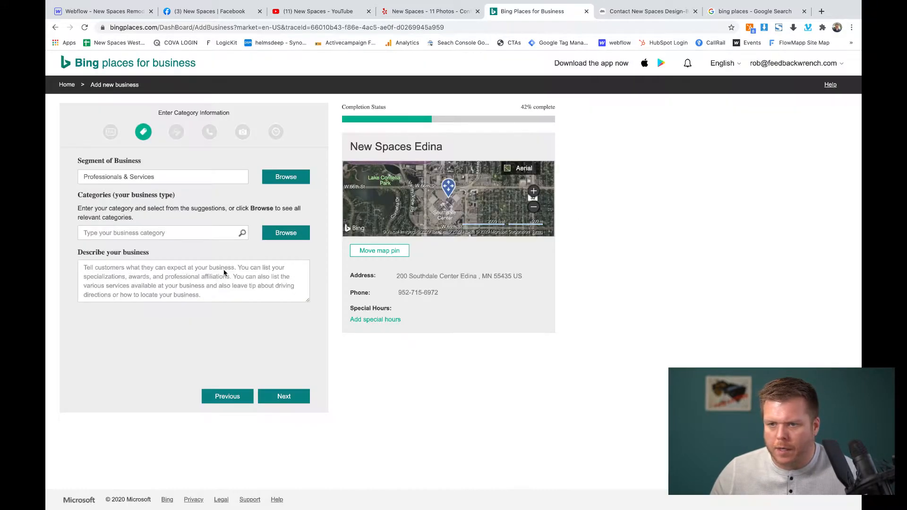
{"action": "left_click", "coordinate": [162, 232]}
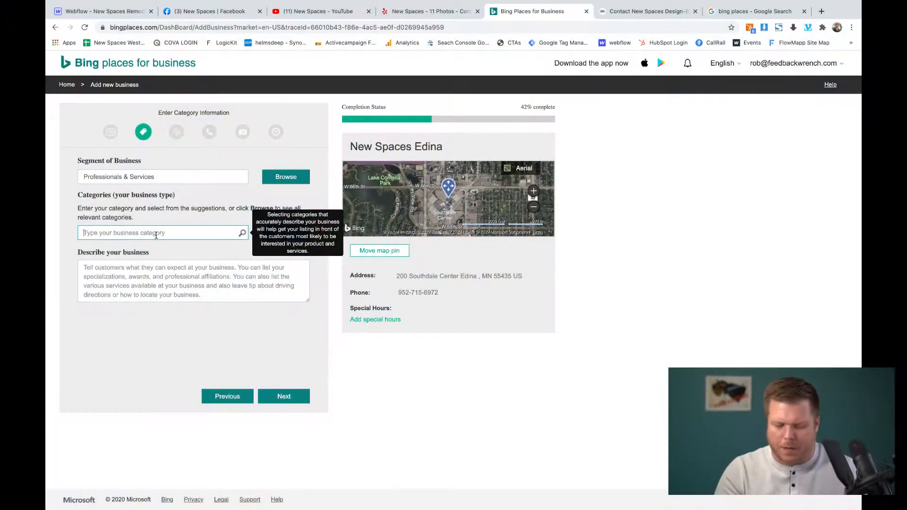
{"action": "type", "text": "remodeling"}
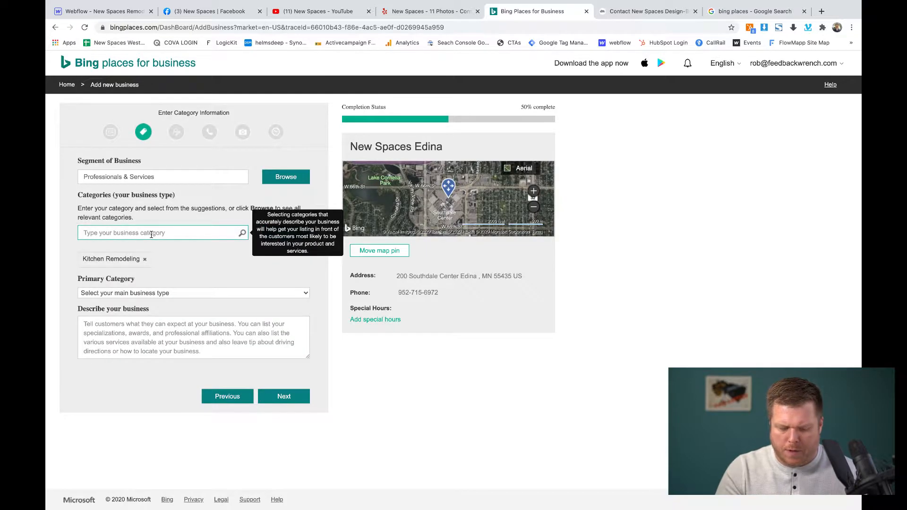
{"action": "type", "text": "remodeling"}
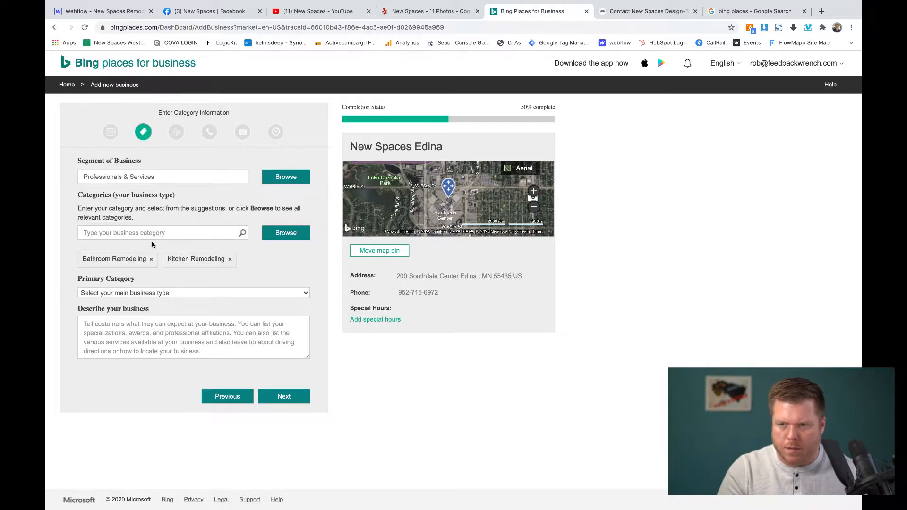
{"action": "type", "text": "remode"}
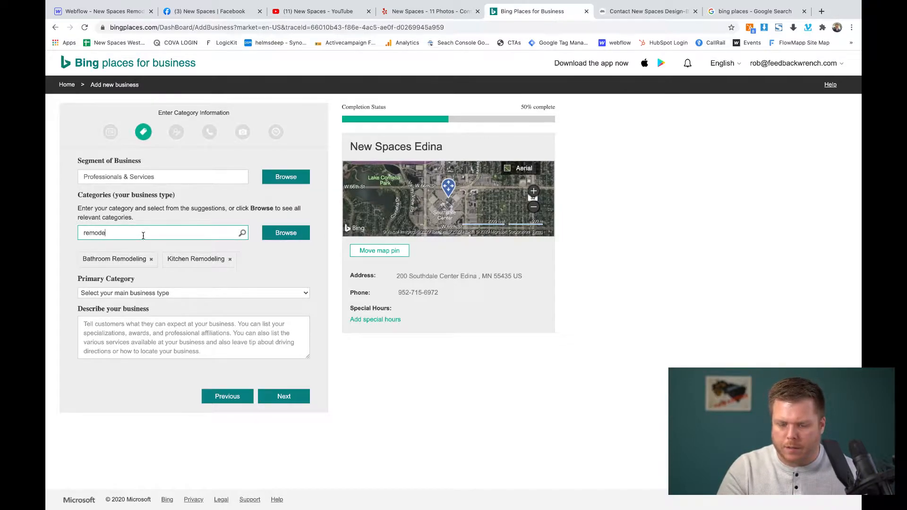
Add General Contractor as a category and make Kitchen Remodeling the primary category.
{"action": "type", "text": "g"}
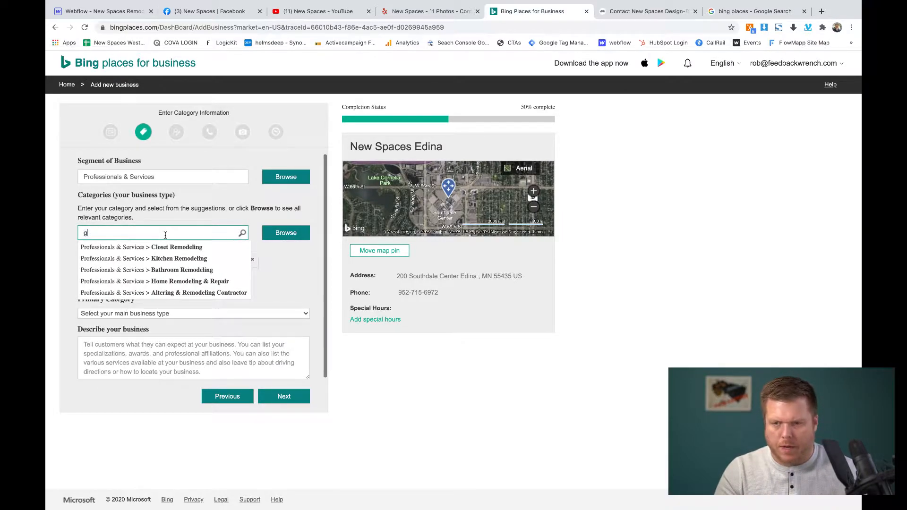
{"action": "type", "text": "eneral contr"}
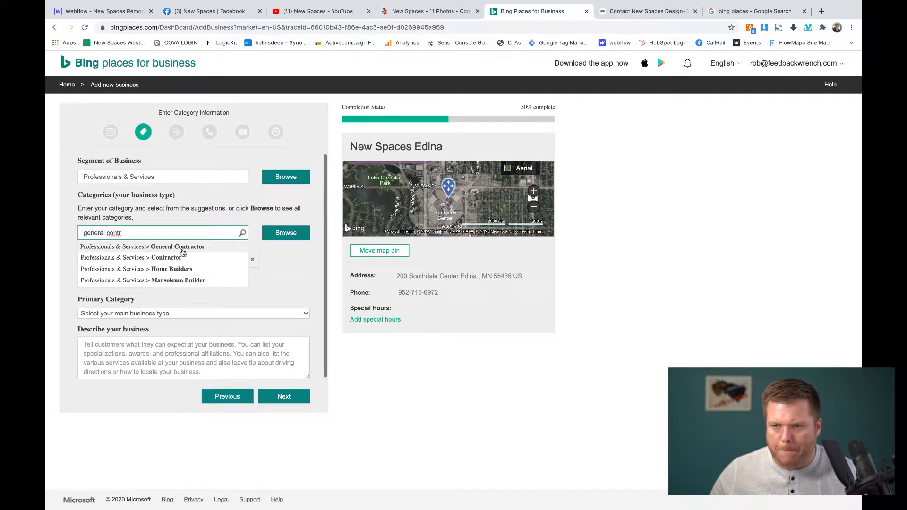
{"action": "left_click", "coordinate": [177, 247]}
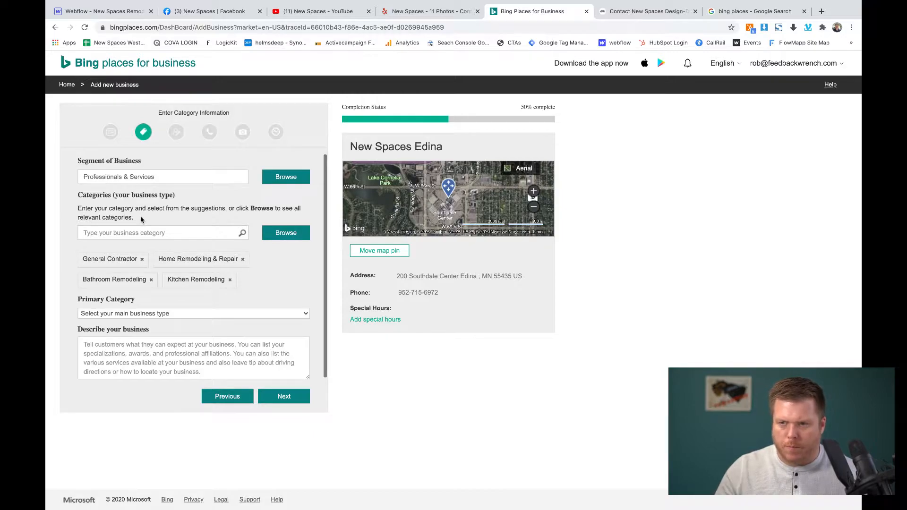
{"action": "type", "text": "general contract"}
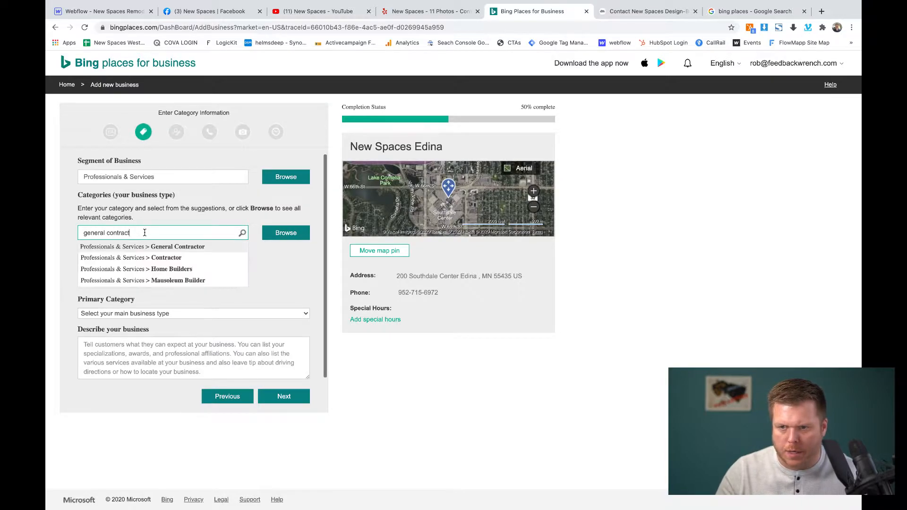
{"action": "mouse_move", "coordinate": [170, 270]}
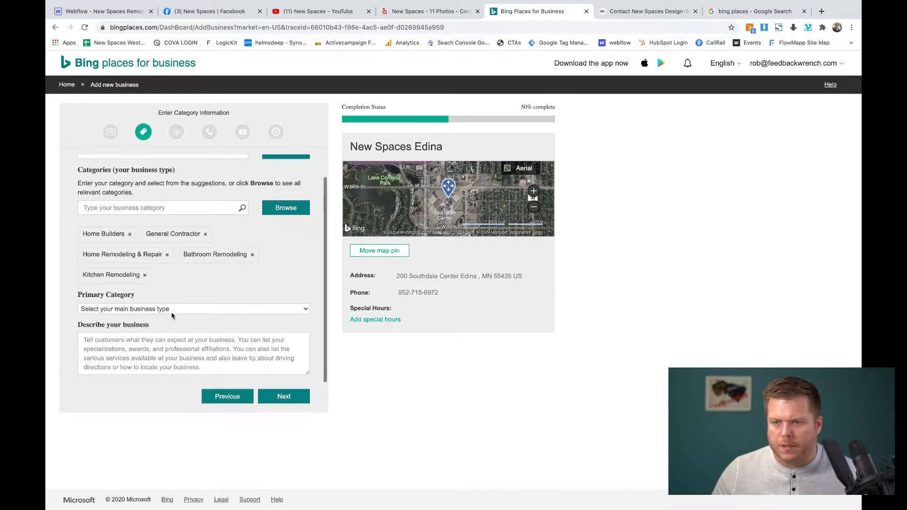
{"action": "left_click", "coordinate": [193, 308]}
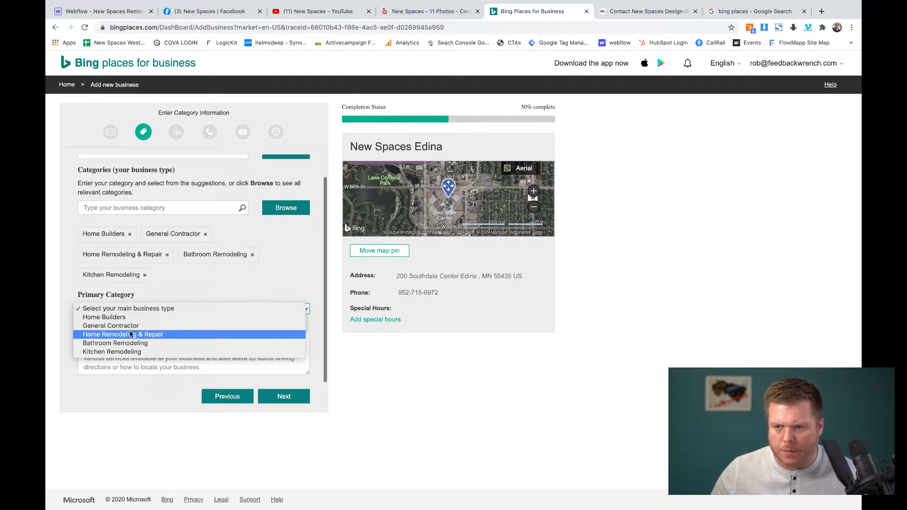
{"action": "left_click", "coordinate": [112, 351]}
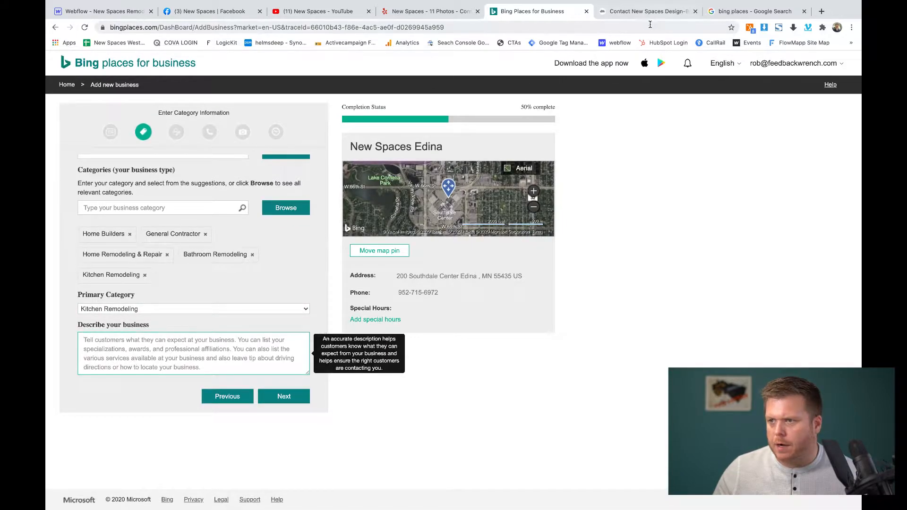
Copy the company description from the New Spaces homepage and advance to additional business details.
{"action": "left_click", "coordinate": [648, 11]}
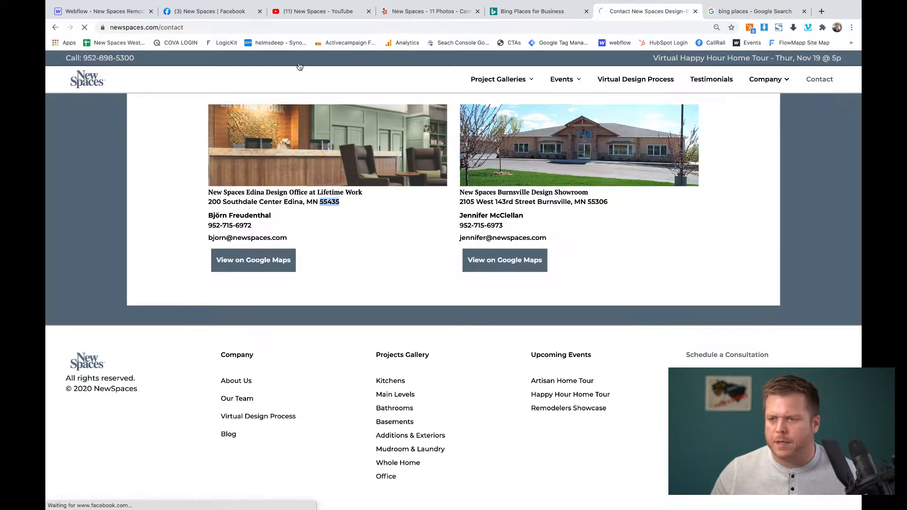
{"action": "left_click", "coordinate": [86, 79]}
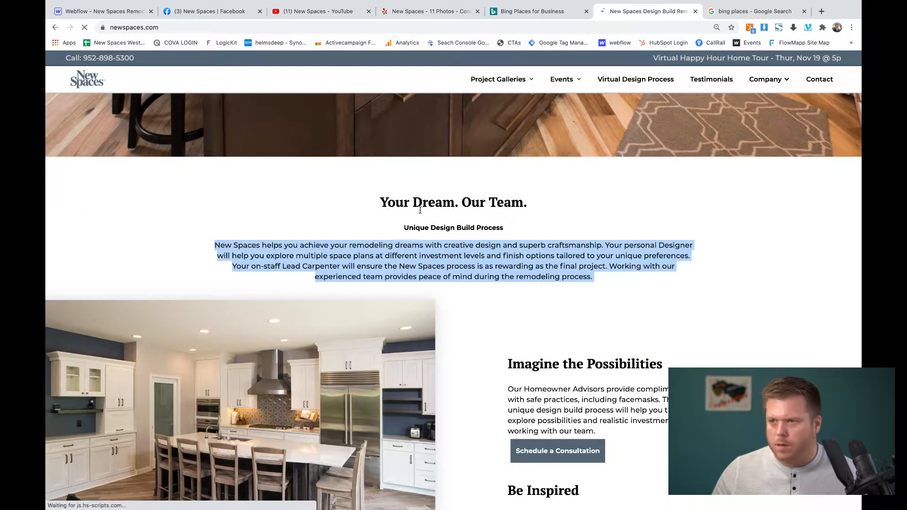
{"action": "left_click", "coordinate": [530, 11]}
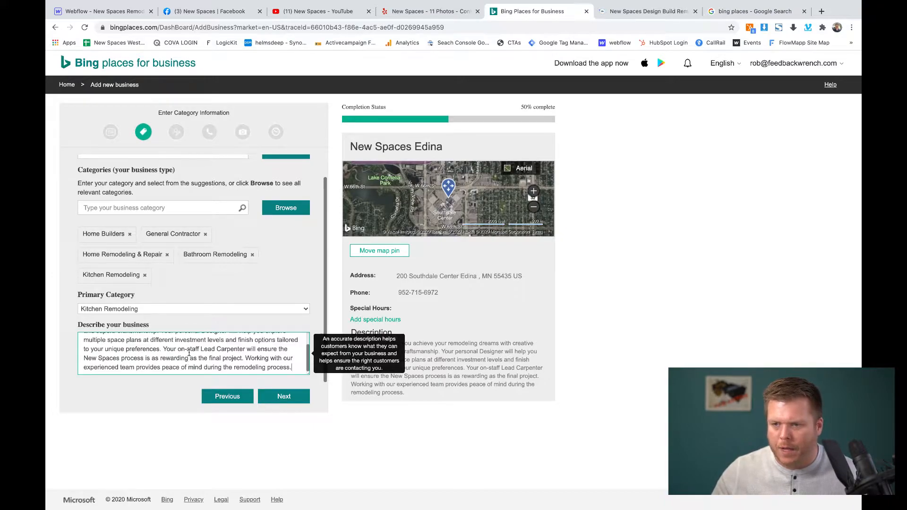
{"action": "left_click", "coordinate": [284, 396]}
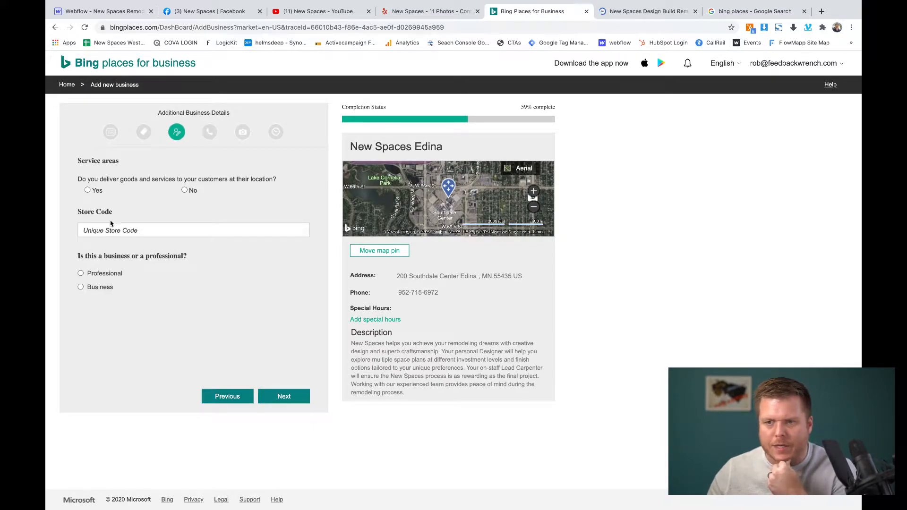
Mark that the business serves customers at their location to enable service areas.
{"action": "left_click", "coordinate": [86, 190]}
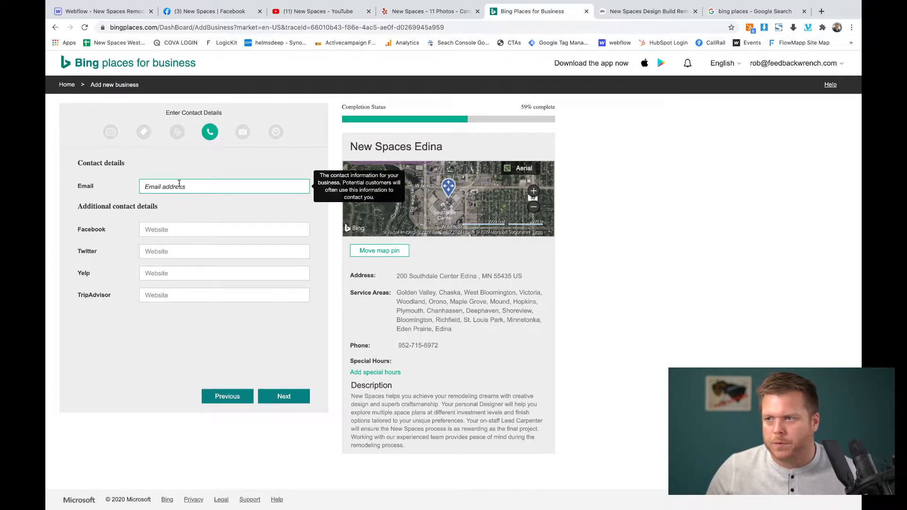
Check the New Spaces site for a Facebook address, leave contact fields blank and advance to photos.
{"action": "left_click", "coordinate": [648, 11]}
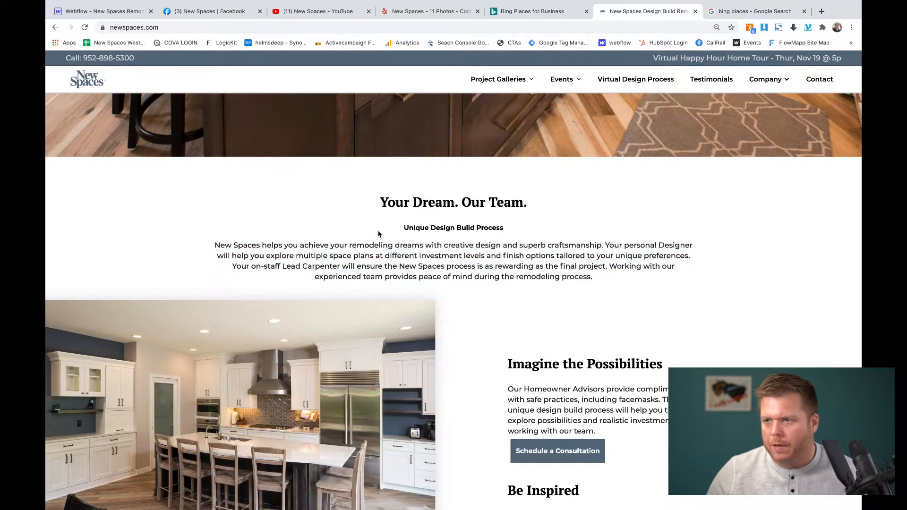
{"action": "left_click", "coordinate": [526, 11]}
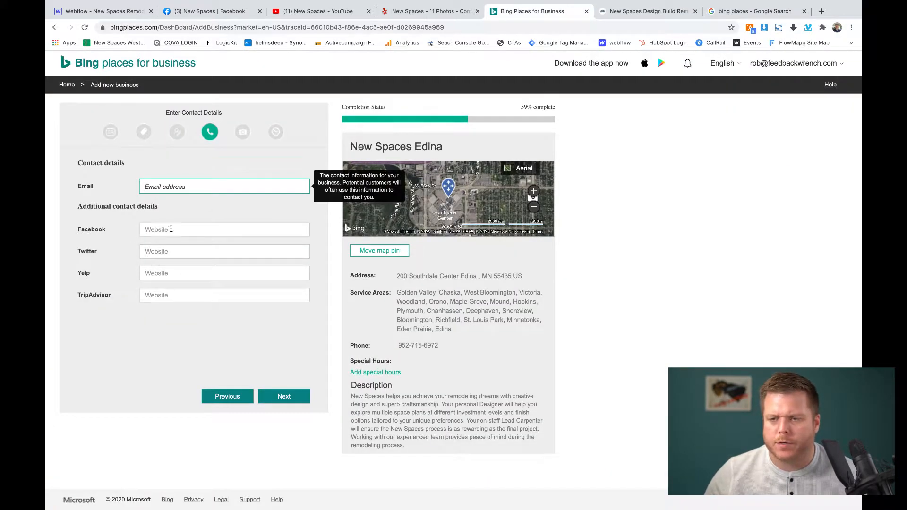
{"action": "left_click", "coordinate": [223, 229]}
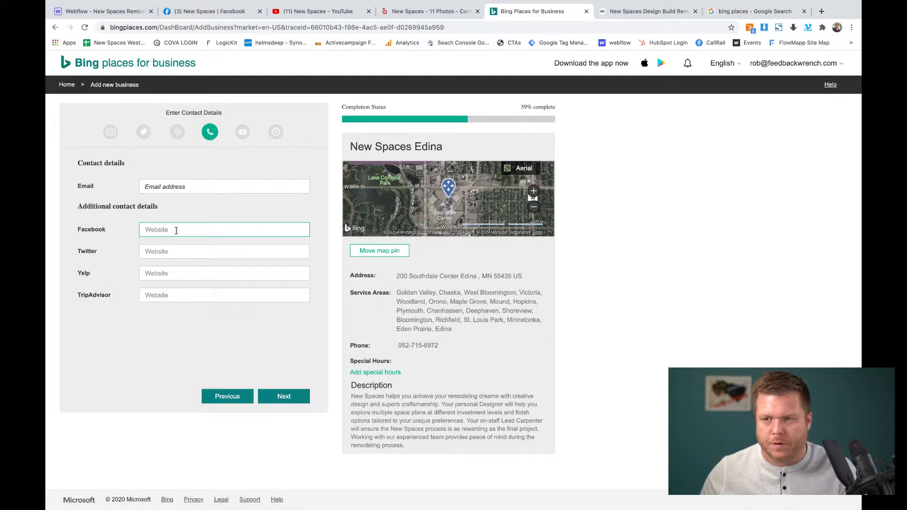
{"action": "left_click", "coordinate": [242, 133]}
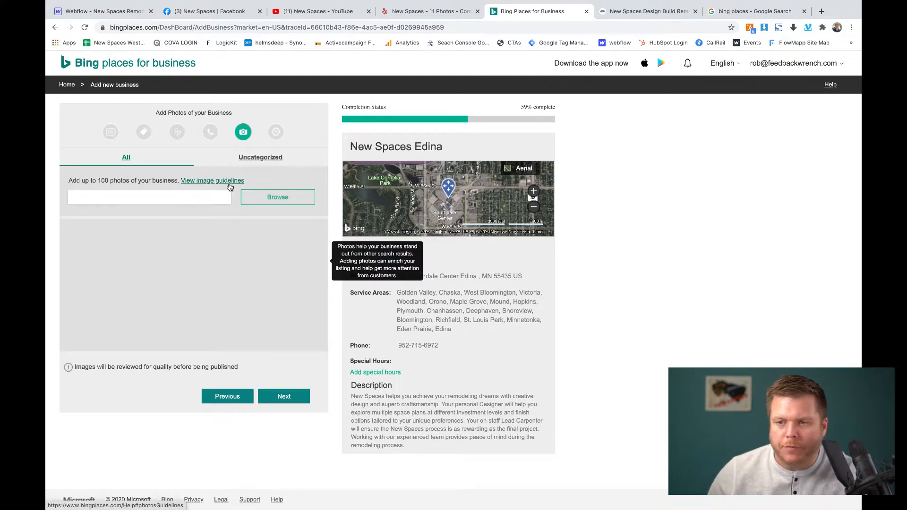
{"action": "mouse_move", "coordinate": [261, 191]}
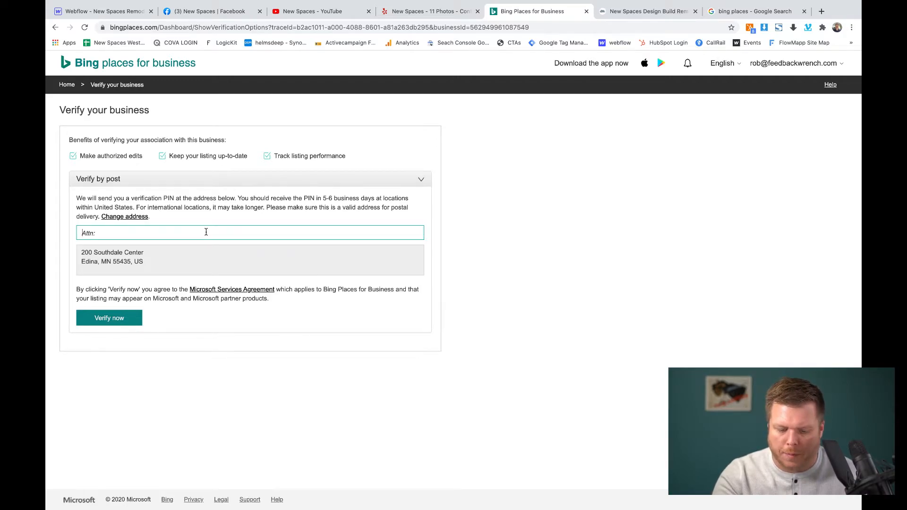
Fill the Attn name for the postal PIN and choose to verify through the mobile app.
{"action": "left_click", "coordinate": [109, 317]}
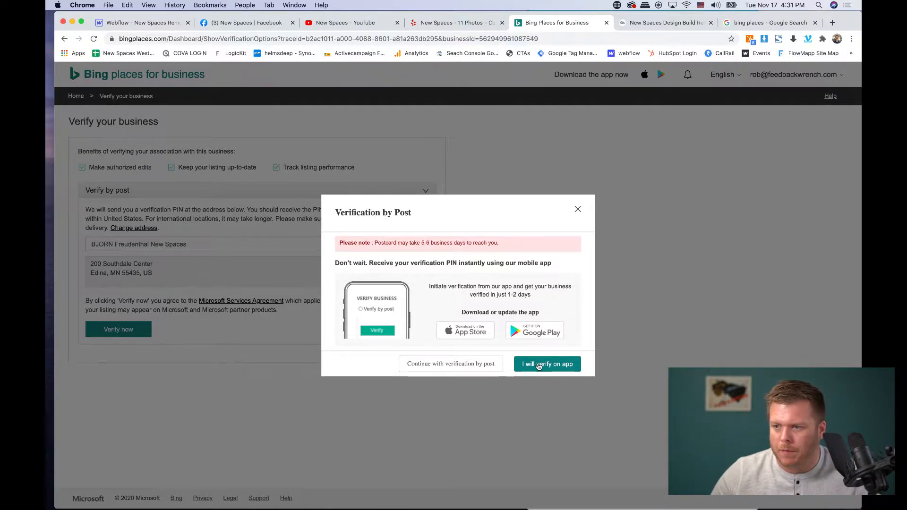
{"action": "left_click", "coordinate": [546, 364]}
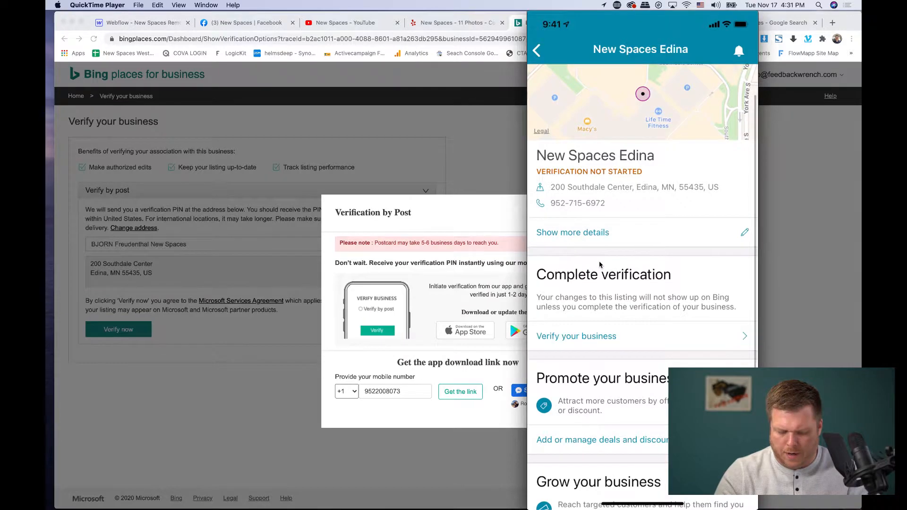
Start verification for New Spaces Edina in the mobile app and pick a verification mode.
{"action": "left_click", "coordinate": [576, 336]}
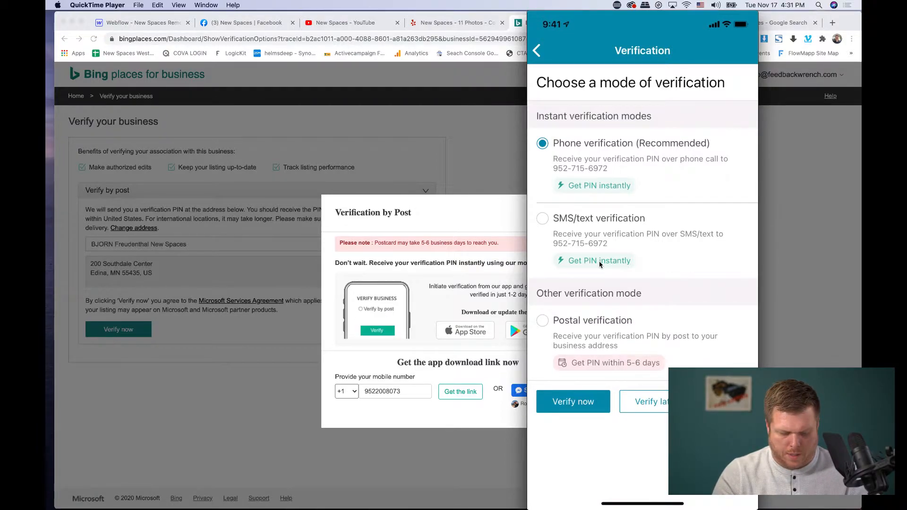
{"action": "left_click", "coordinate": [542, 218]}
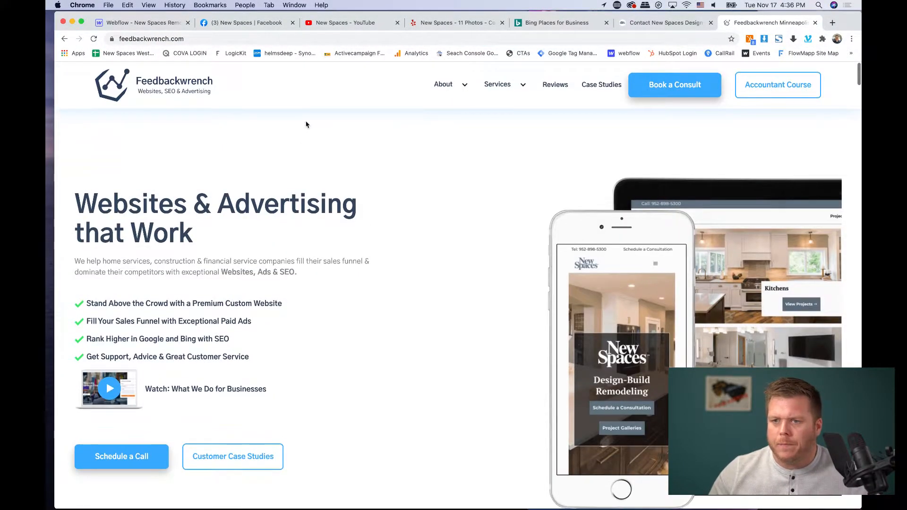
Browse the Feedbackwrench Services menu and homepage content.
{"action": "left_click", "coordinate": [497, 84]}
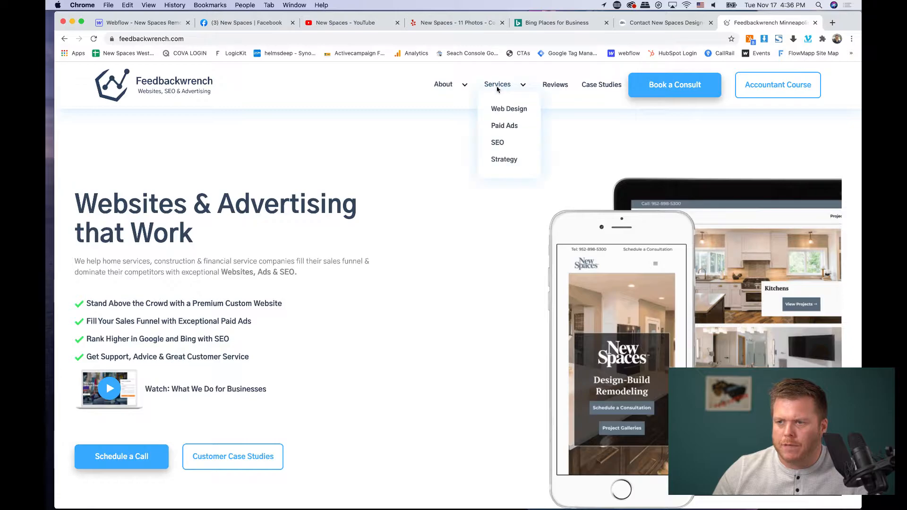
{"action": "scroll", "scroll_direction": "down", "scroll_amount": 3}
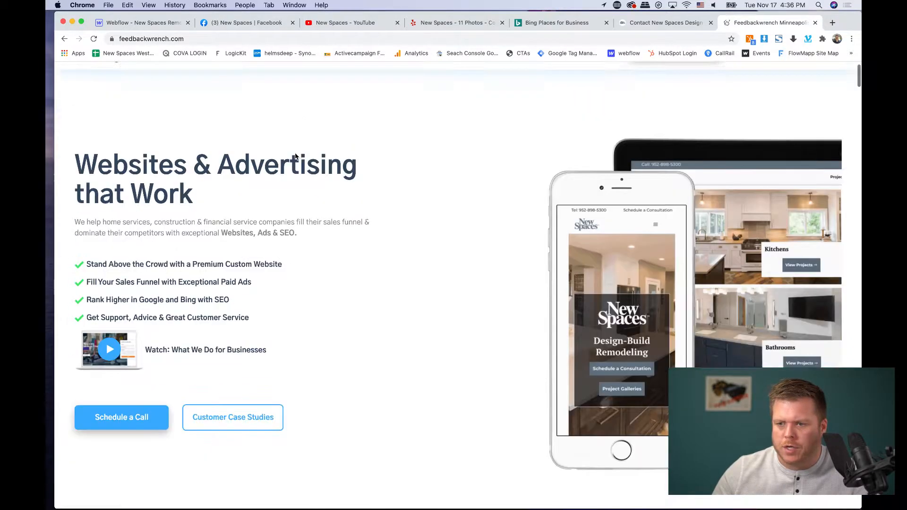
{"action": "scroll", "scroll_direction": "down", "scroll_amount": 3}
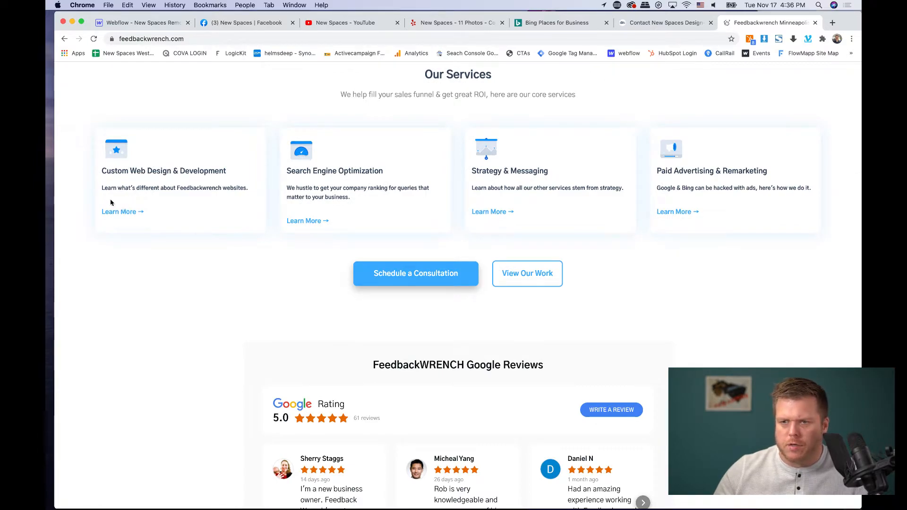
{"action": "double_click", "coordinate": [360, 171]}
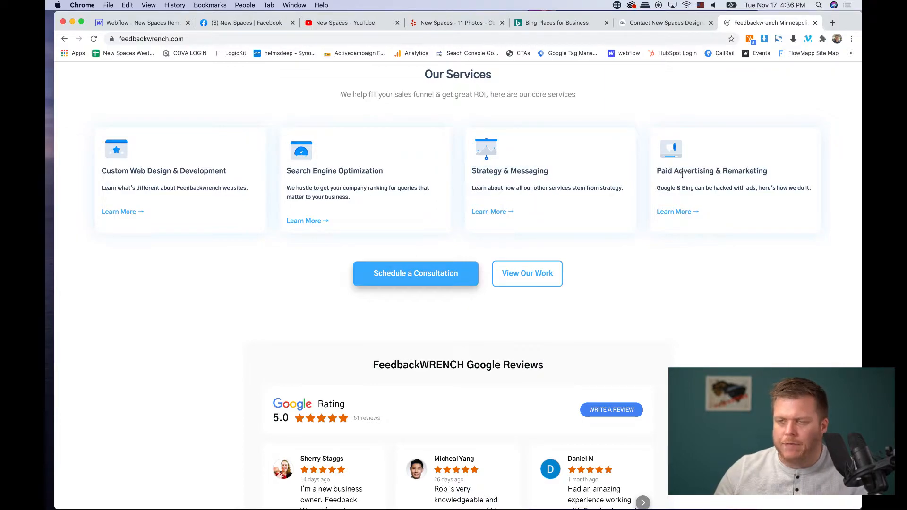
{"action": "right_click", "coordinate": [511, 106]}
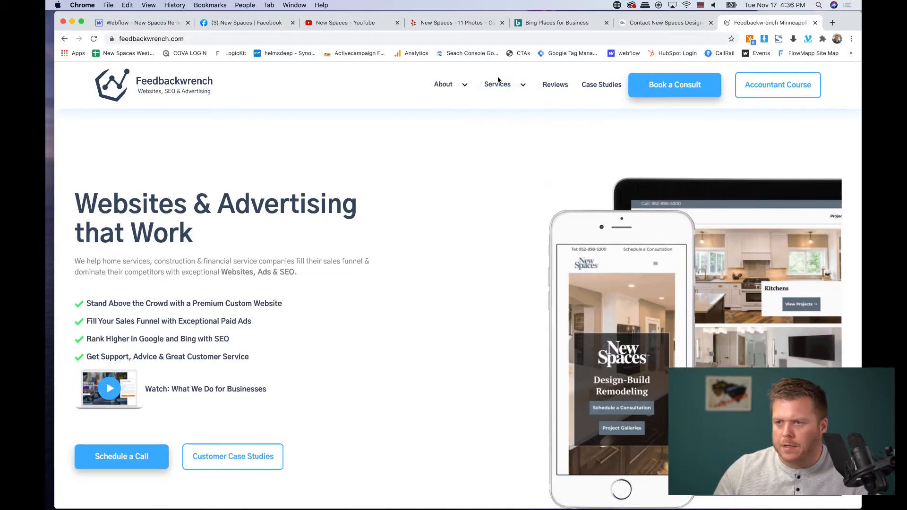
Visit the Web Design, Paid Ads and SEO service pages, then head to the schema markup generator.
{"action": "left_click", "coordinate": [497, 84]}
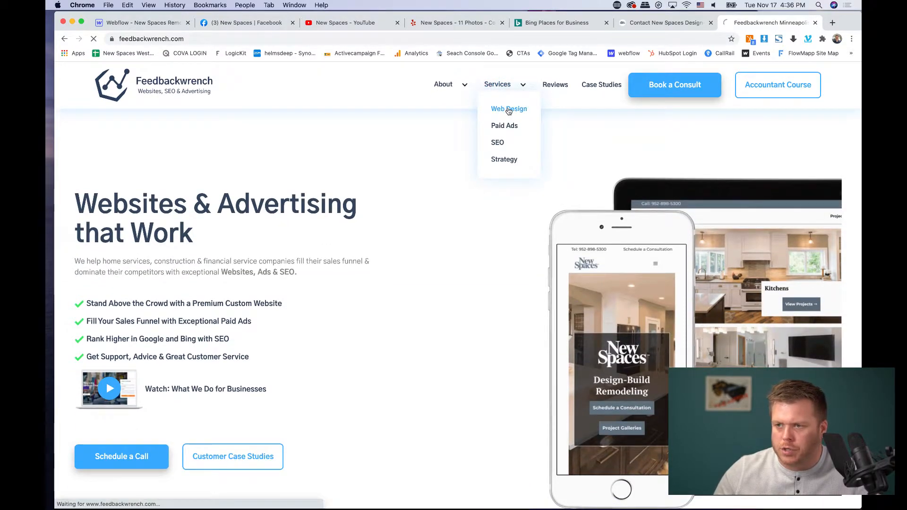
{"action": "left_click", "coordinate": [508, 109]}
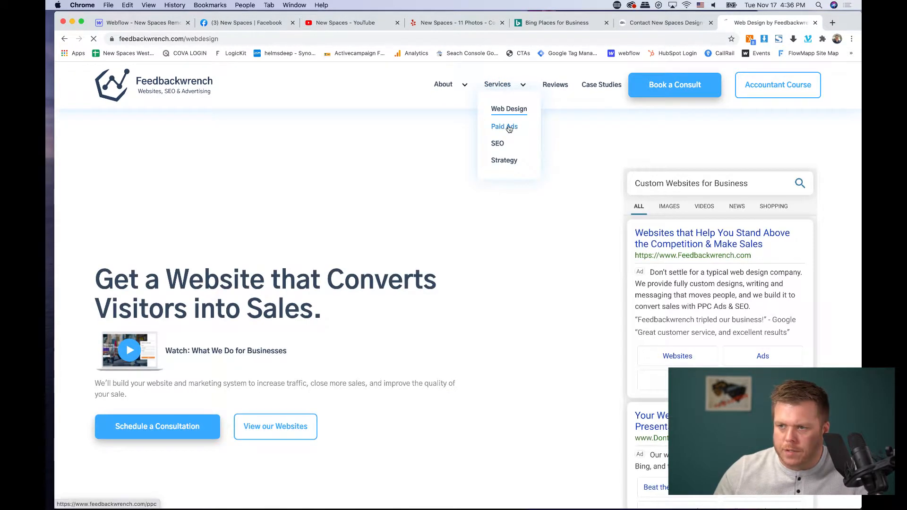
{"action": "left_click", "coordinate": [504, 126]}
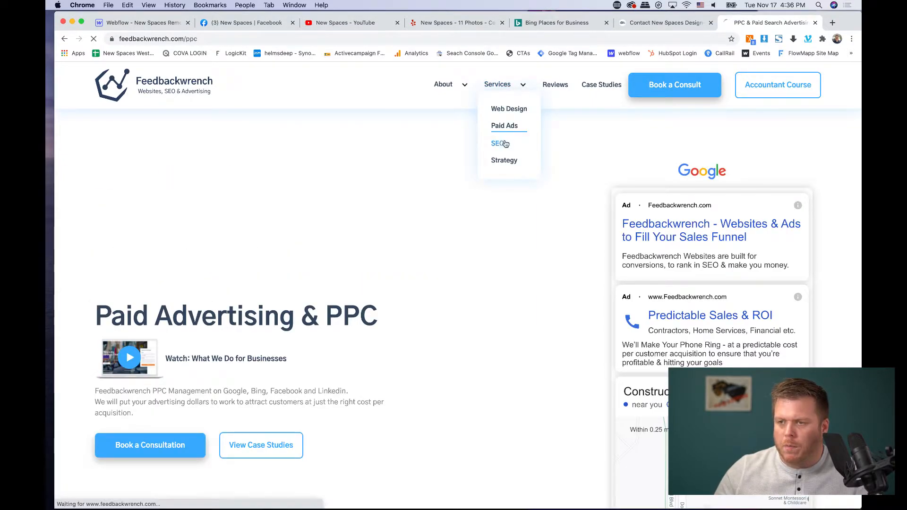
{"action": "left_click", "coordinate": [496, 144]}
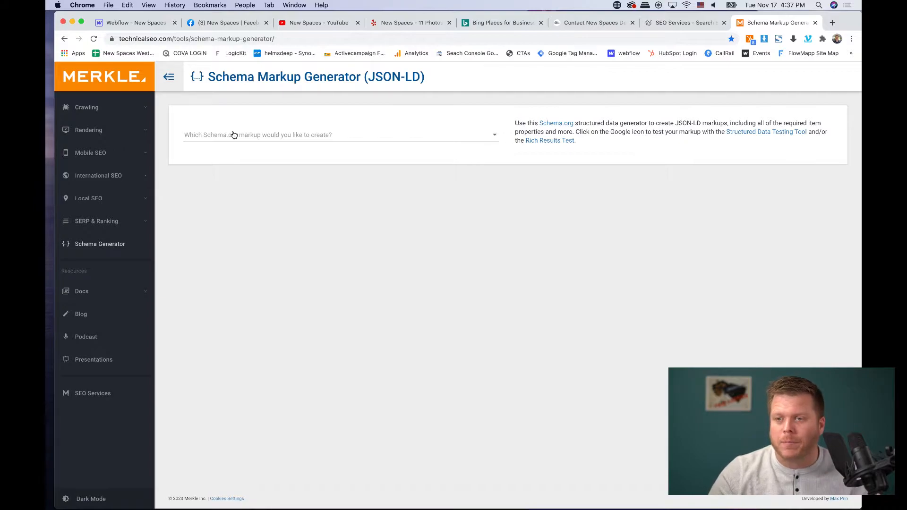
Select Organization as the schema markup type in the Merkle generator.
{"action": "left_click", "coordinate": [340, 135]}
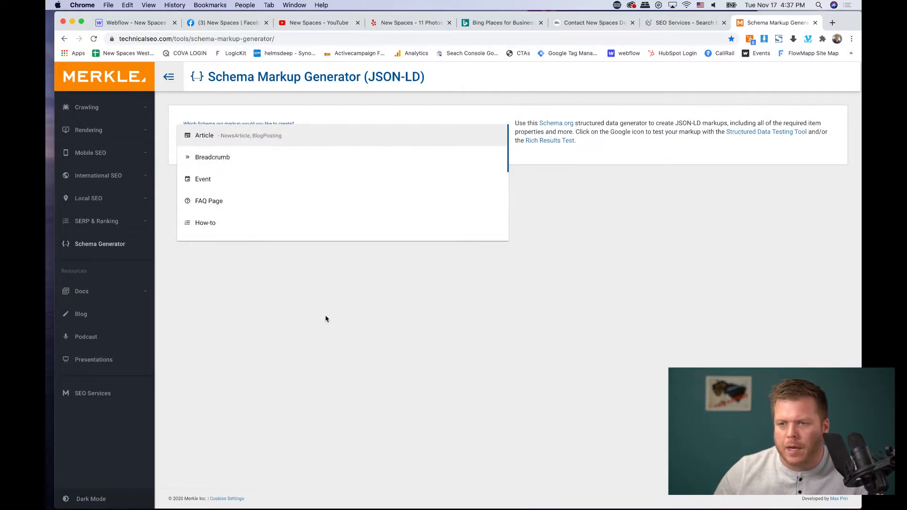
{"action": "mouse_move", "coordinate": [256, 180]}
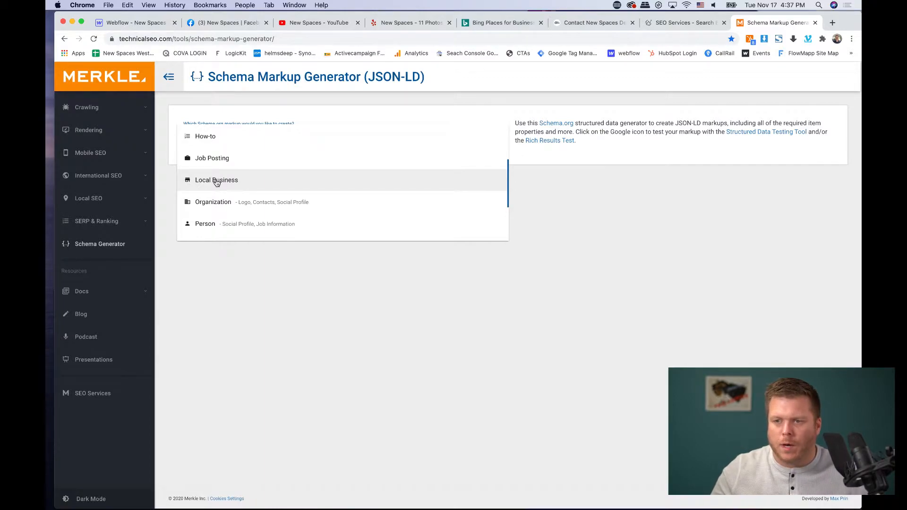
{"action": "mouse_move", "coordinate": [212, 201]}
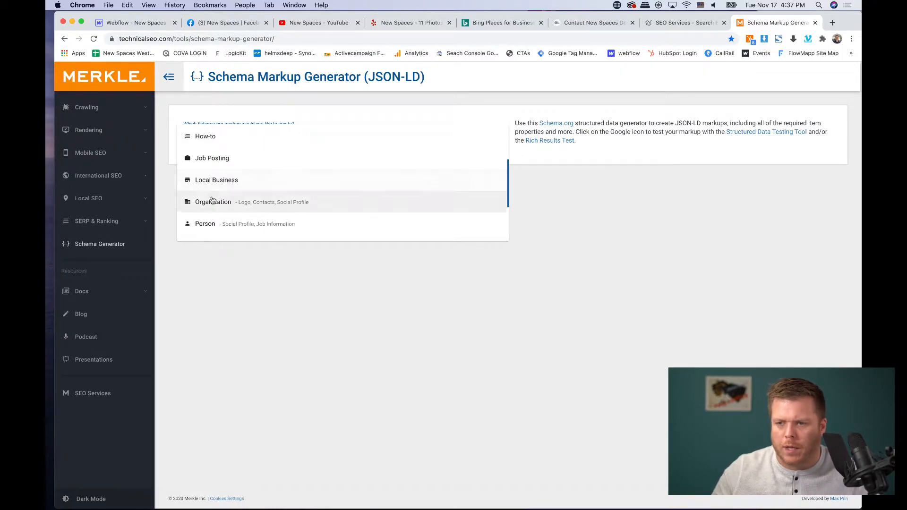
{"action": "left_click", "coordinate": [212, 201]}
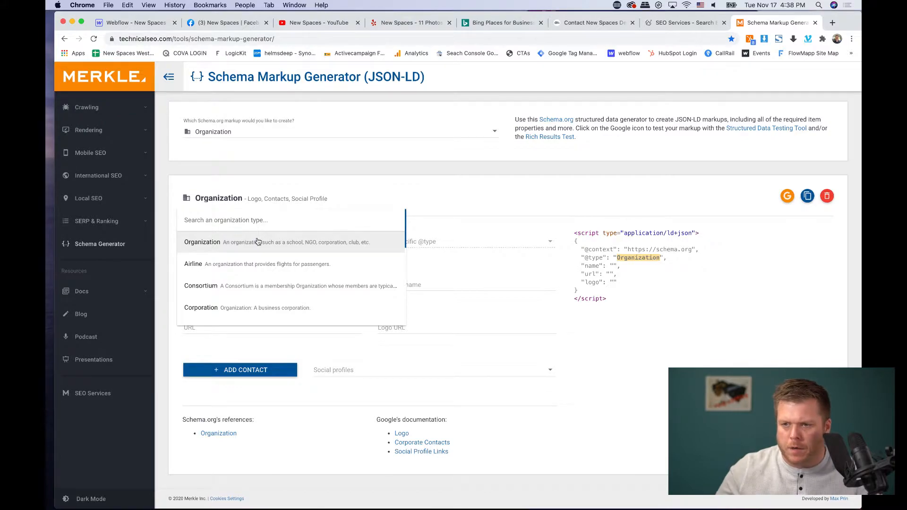
Enter organization name Feedbackwrench and alternate name 'Feedbackwrench web design, seo and video production'.
{"action": "type", "text": "F"}
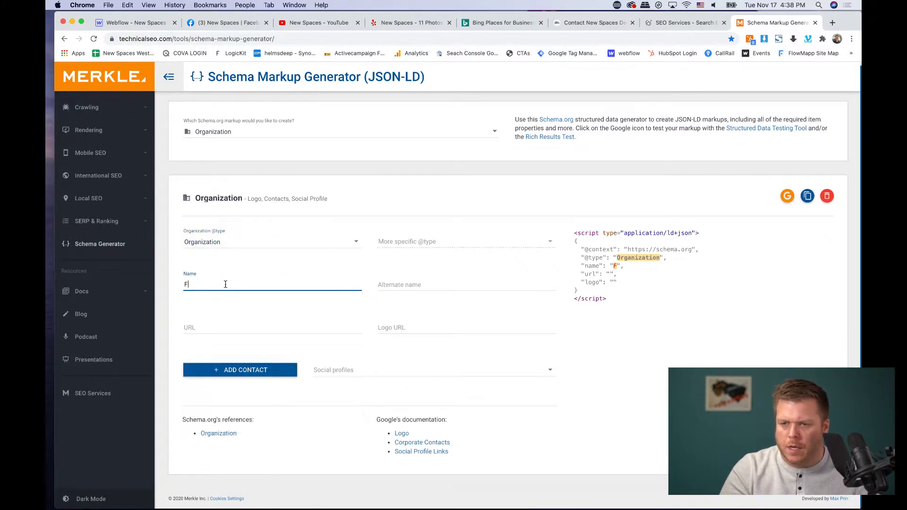
{"action": "type", "text": "eedbackwrench"}
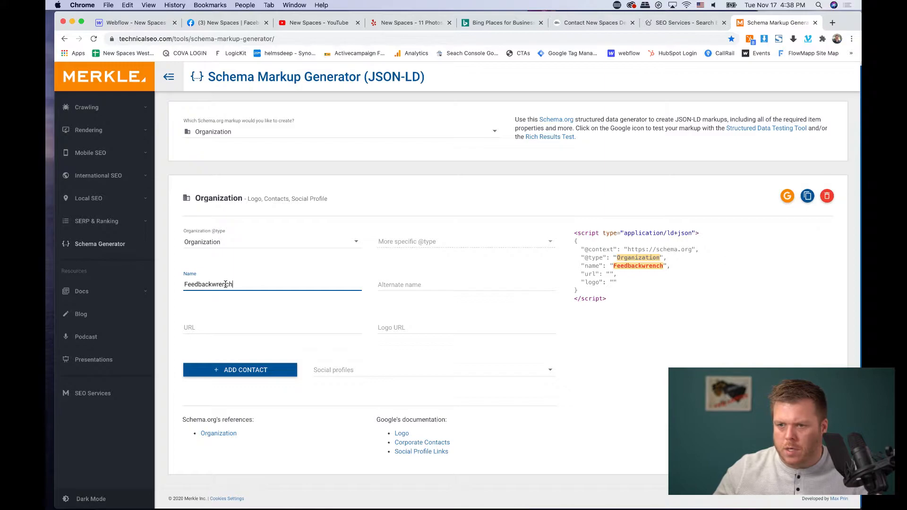
{"action": "type", "text": "Feedback"}
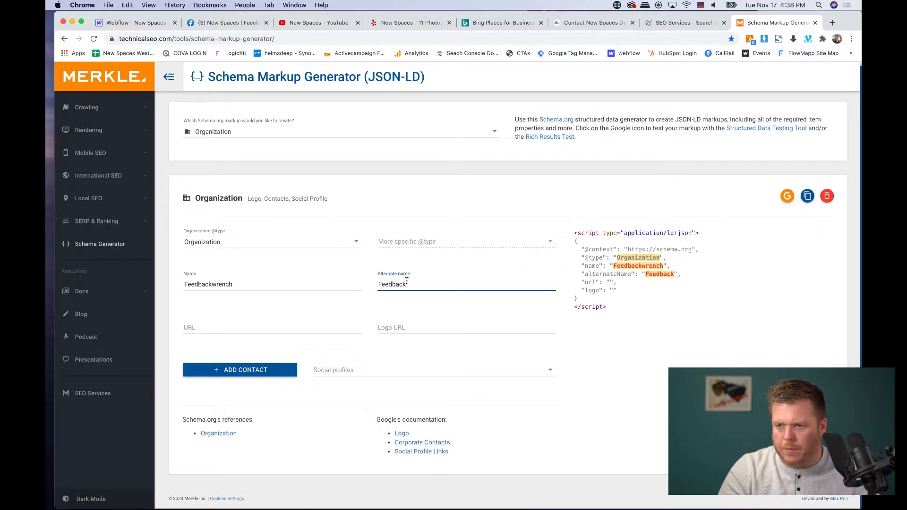
{"action": "type", "text": "wrench"}
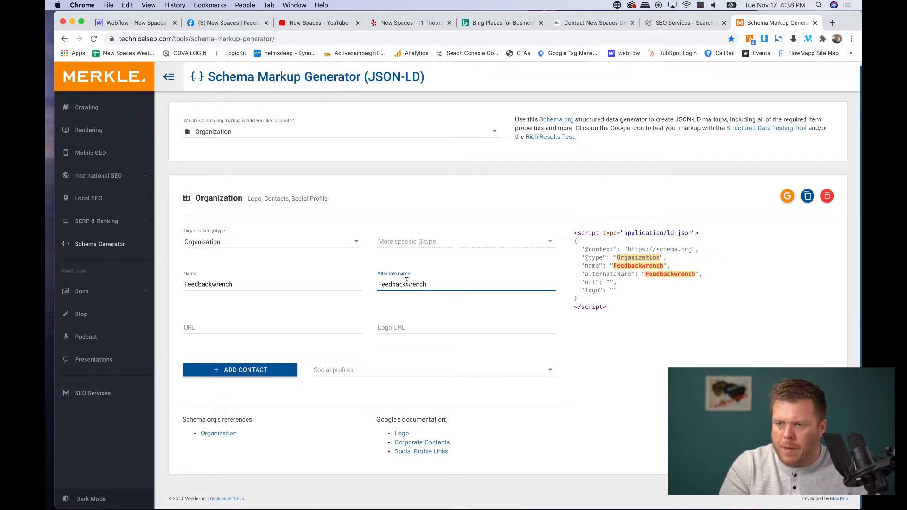
{"action": "type", "text": "web design"}
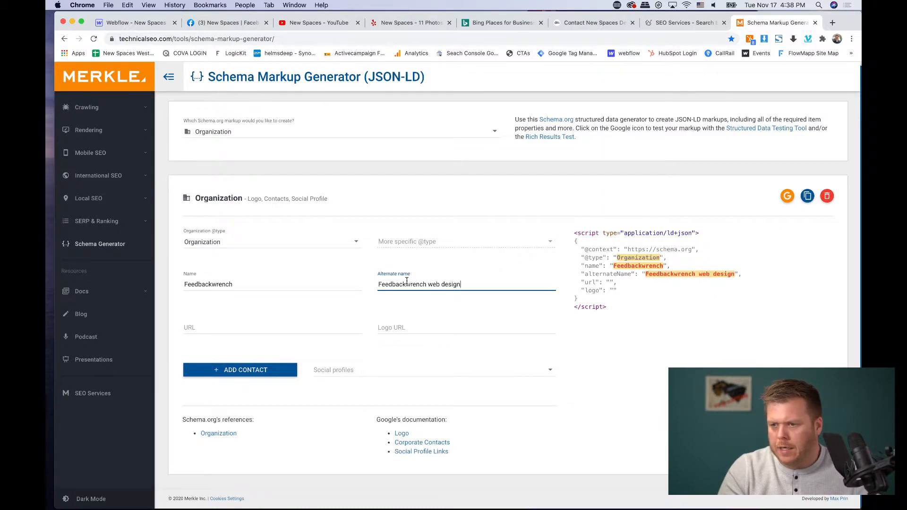
{"action": "type", "text": ", seo and video production"}
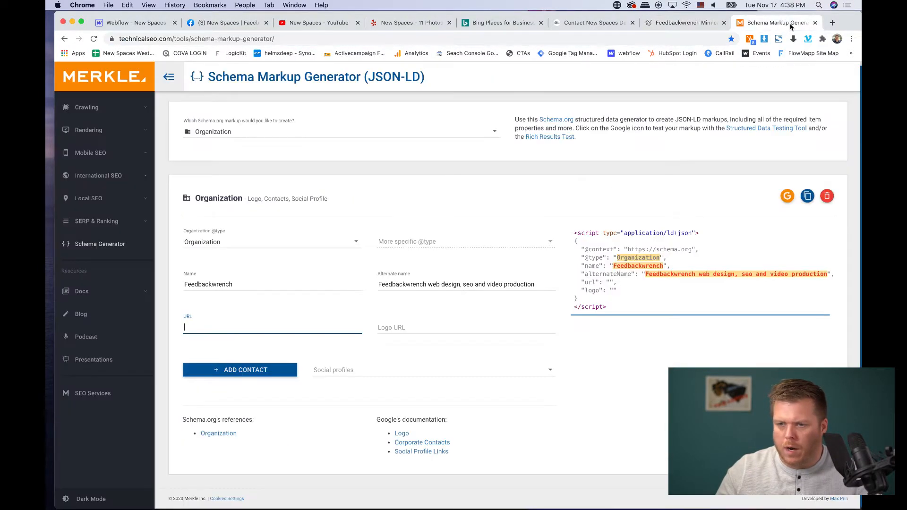
{"action": "type", "text": "https://www.feedbackwrench.com/"}
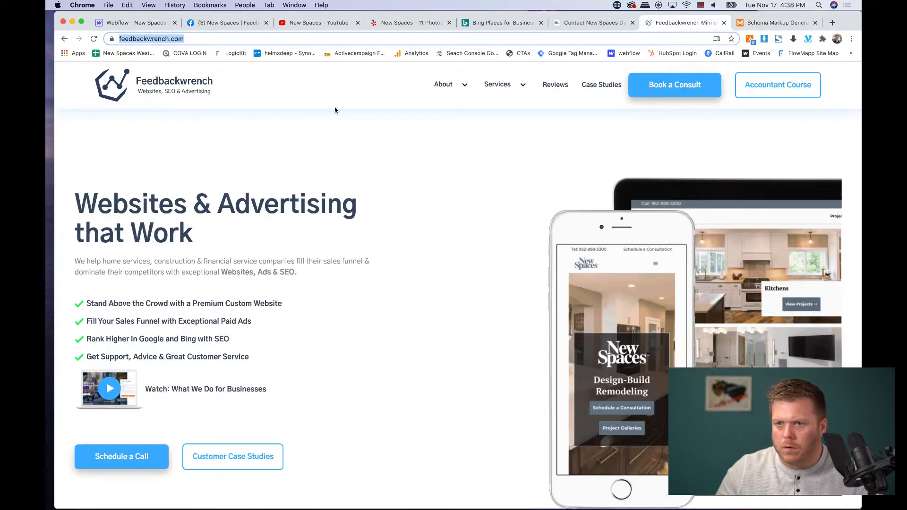
Copy the site logo SVG address into the Logo URL field, then bring up the Google results.
{"action": "right_click", "coordinate": [111, 84]}
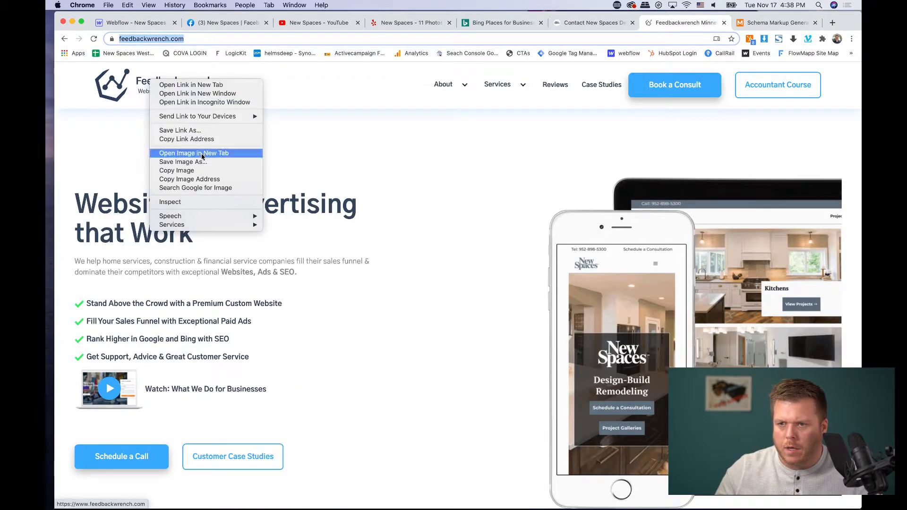
{"action": "left_click", "coordinate": [192, 153]}
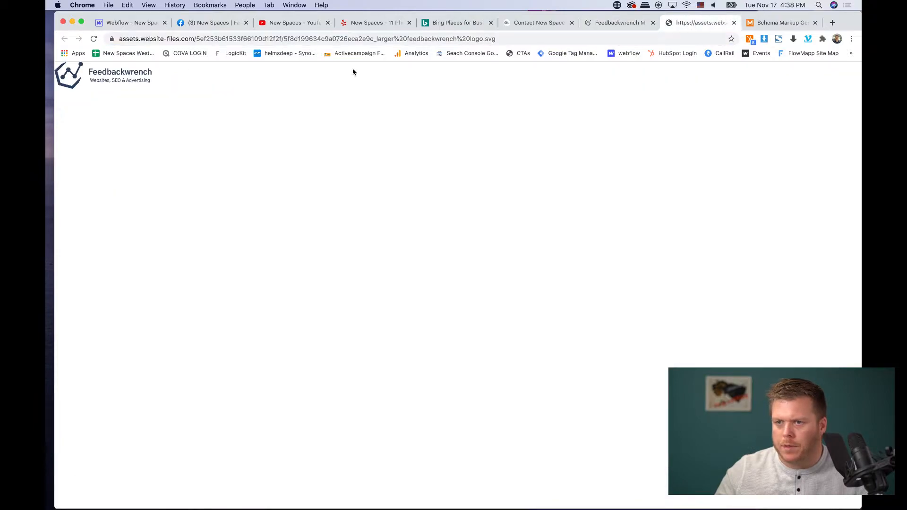
{"action": "left_click", "coordinate": [306, 39]}
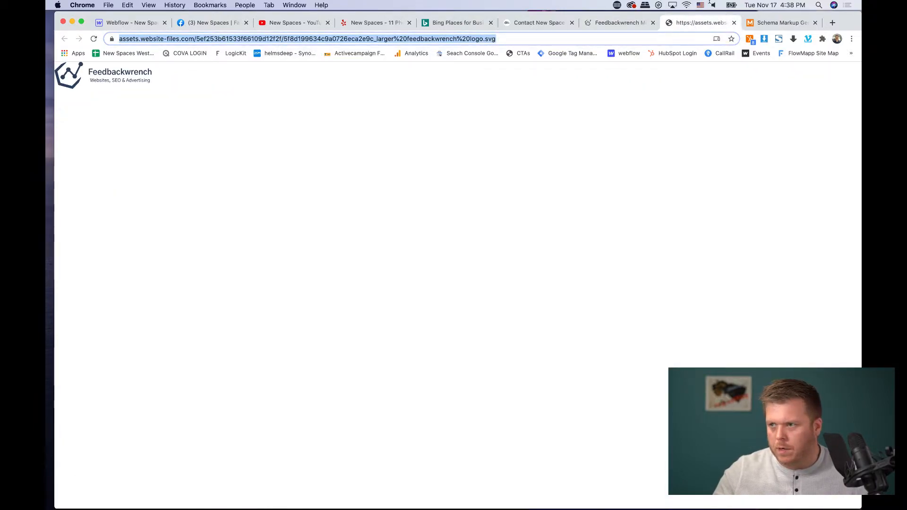
{"action": "left_click", "coordinate": [782, 23]}
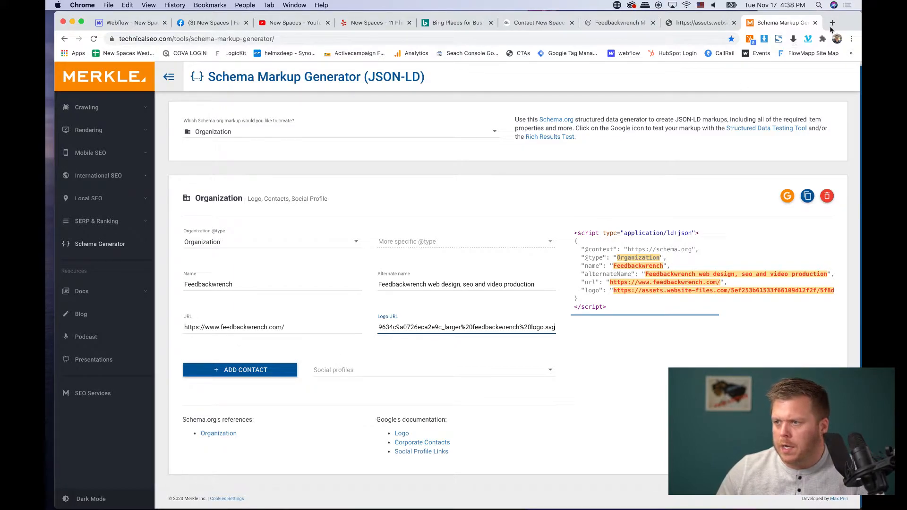
{"action": "left_click", "coordinate": [831, 22]}
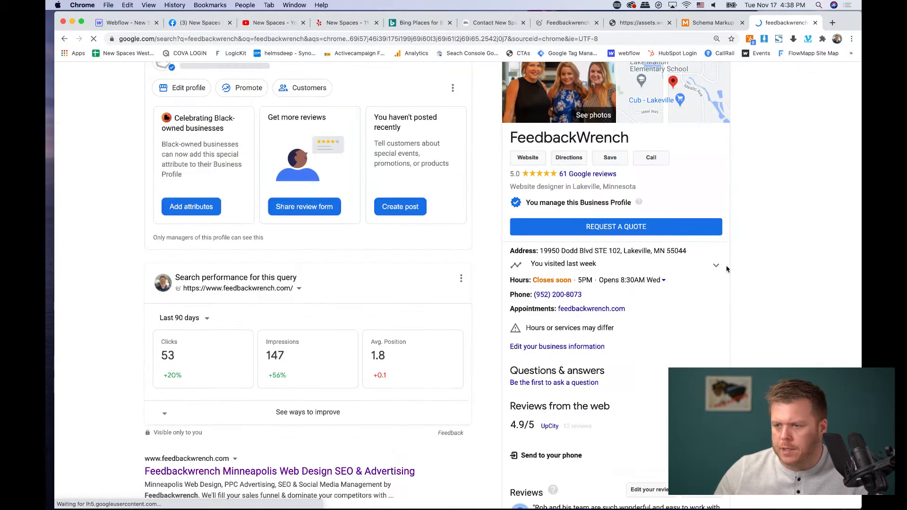
Review the FeedbackWrench knowledge panel and linked profiles, then return to the schema generator.
{"action": "scroll", "scroll_direction": "down", "scroll_amount": 3}
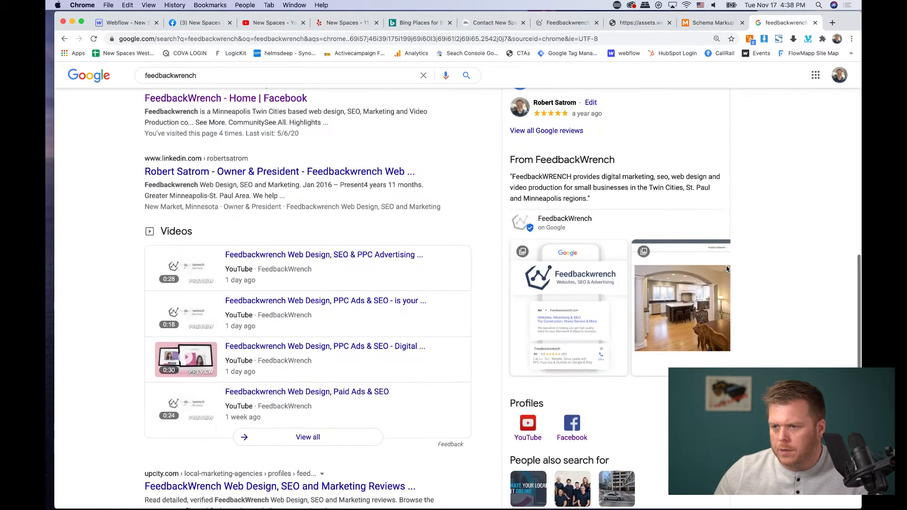
{"action": "scroll", "scroll_direction": "down", "scroll_amount": 3}
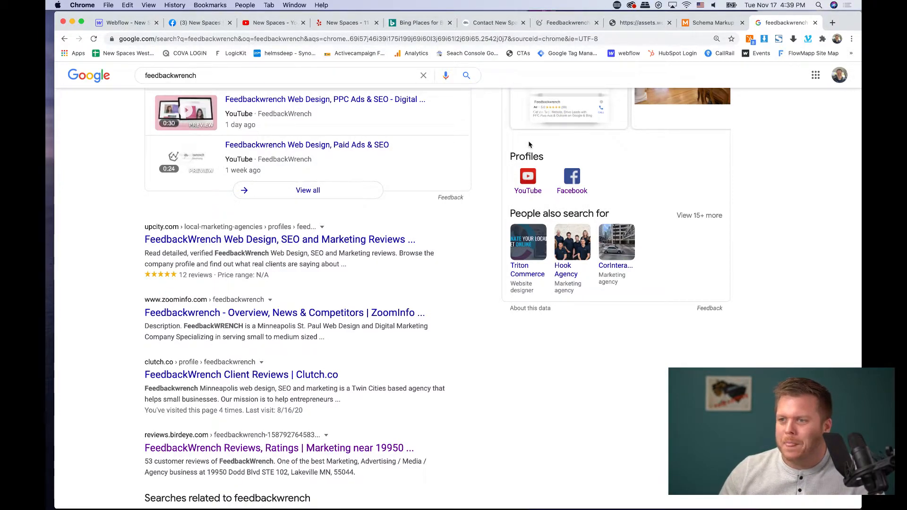
{"action": "left_click", "coordinate": [639, 23]}
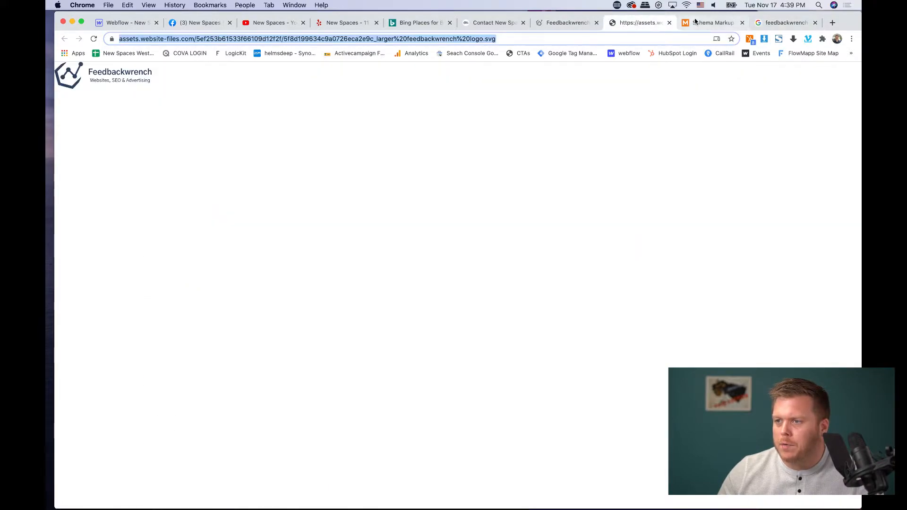
{"action": "left_click", "coordinate": [710, 23]}
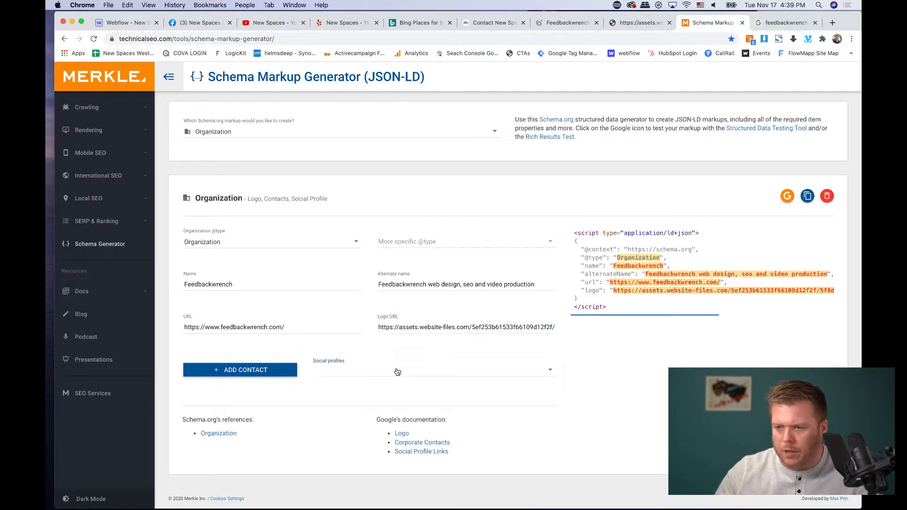
Add Facebook, Twitter, Instagram, YouTube, LinkedIn and website profile URLs as sameAs links.
{"action": "left_click", "coordinate": [327, 370]}
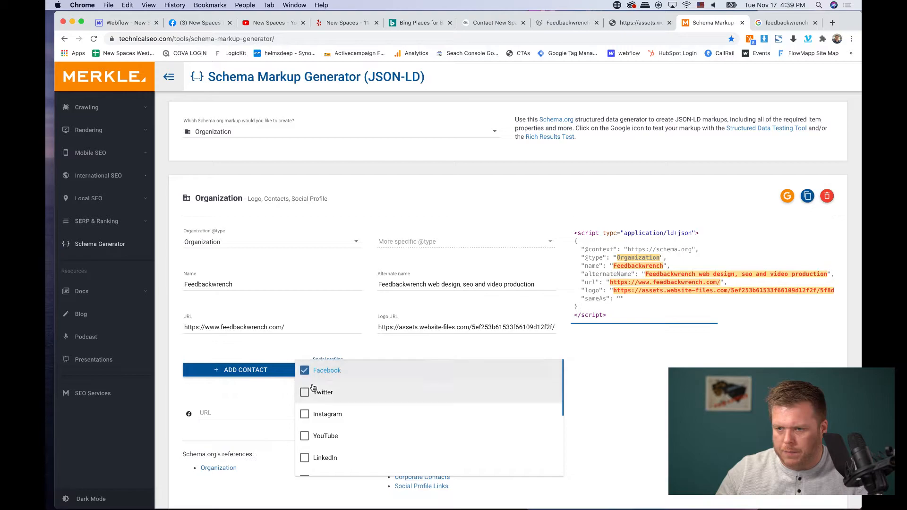
{"action": "left_click", "coordinate": [305, 413]}
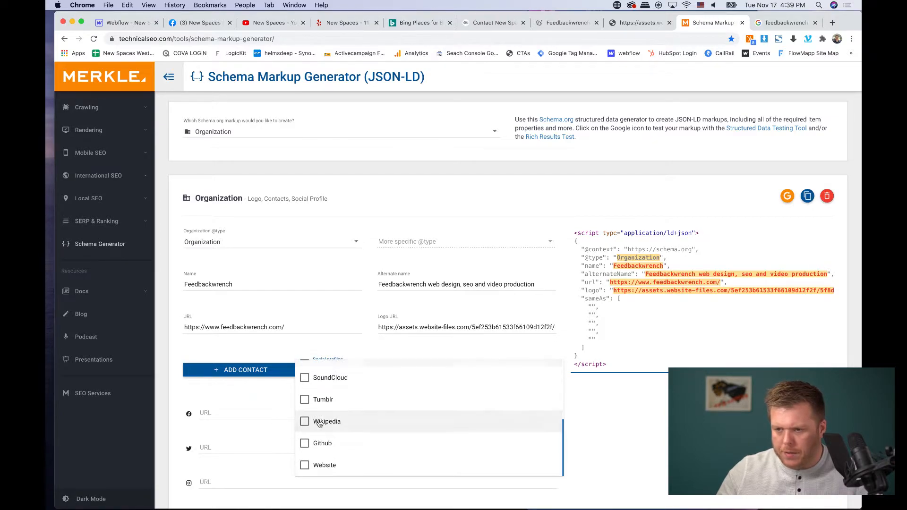
{"action": "left_click", "coordinate": [304, 465]}
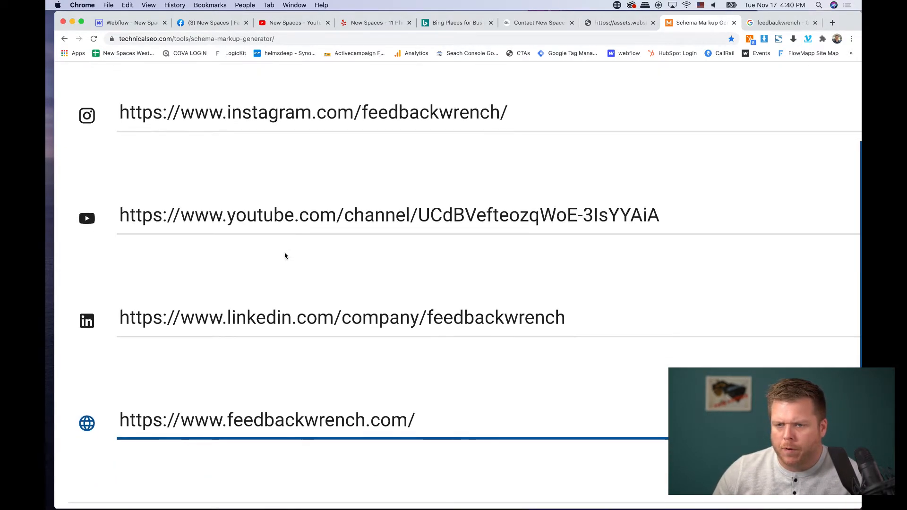
{"action": "scroll", "scroll_direction": "up", "scroll_amount": 3}
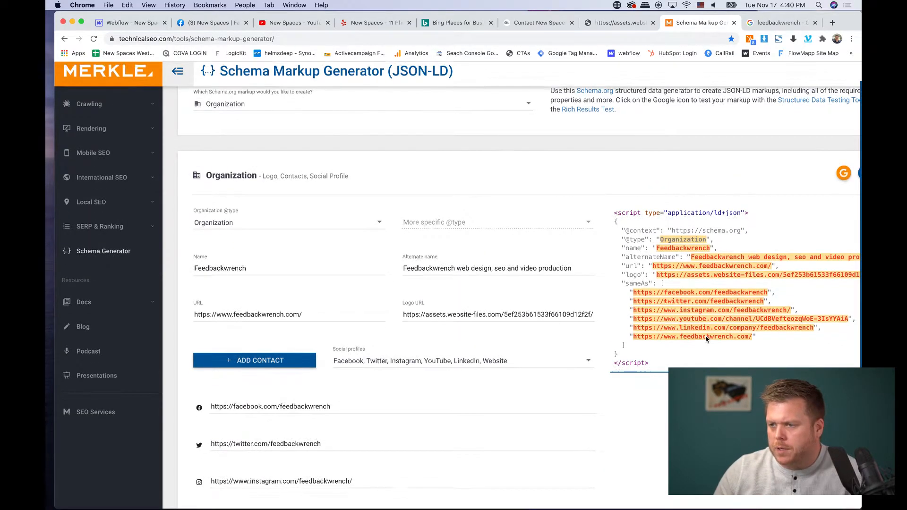
{"action": "left_click", "coordinate": [177, 70]}
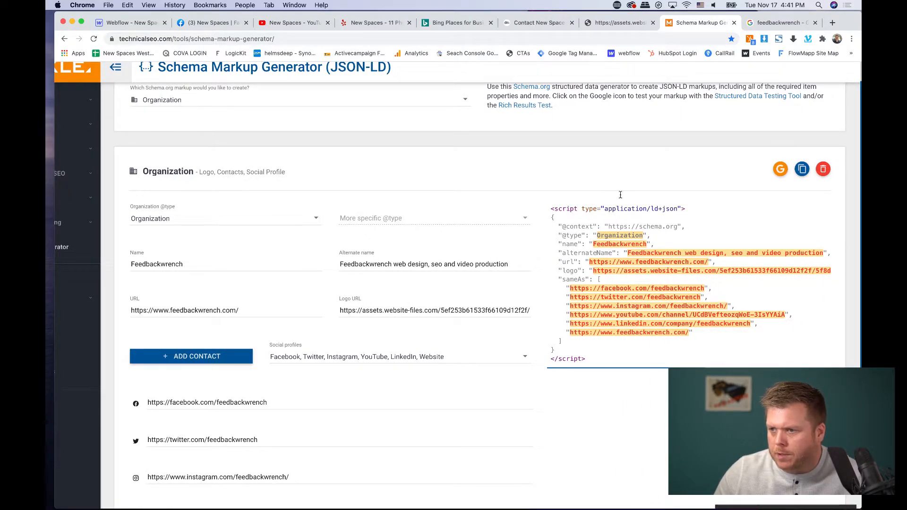
Send the Organization JSON-LD to Google's Structured Data Testing Tool, which reports 0 errors and 0 warnings.
{"action": "left_click", "coordinate": [781, 169]}
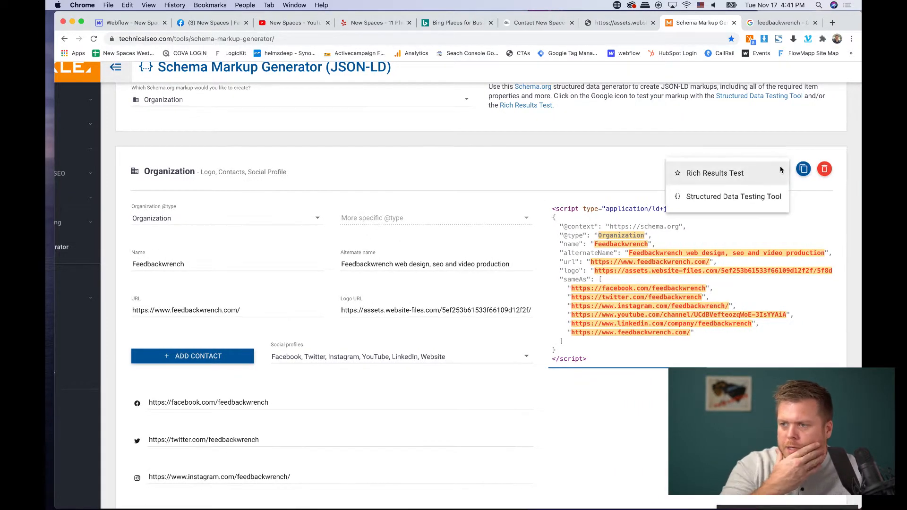
{"action": "left_click", "coordinate": [733, 196]}
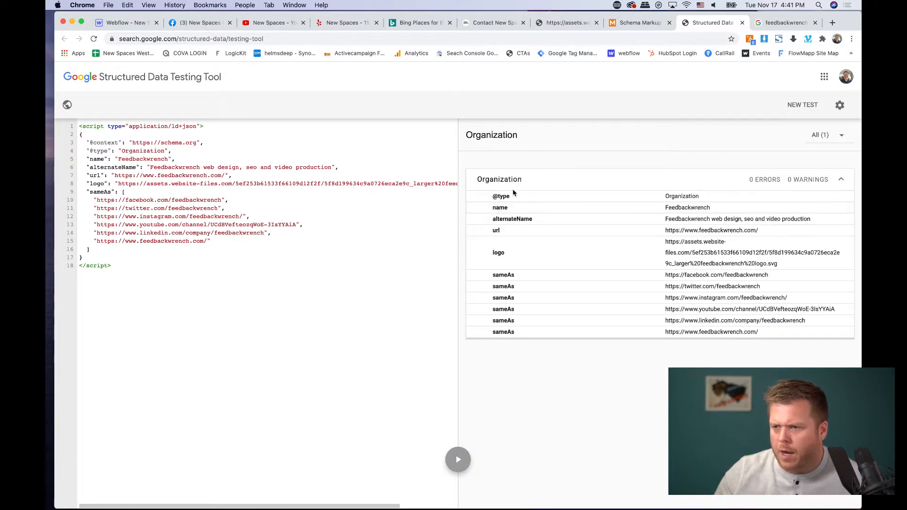
{"action": "mouse_move", "coordinate": [569, 275]}
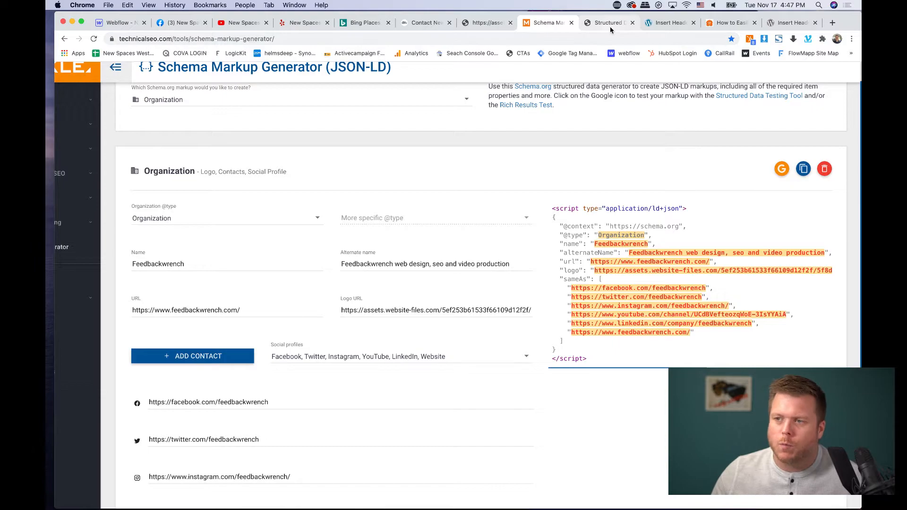
Bring up the WordPress.org page for WPBeginner's Insert Headers and Footers plugin.
{"action": "left_click", "coordinate": [669, 23]}
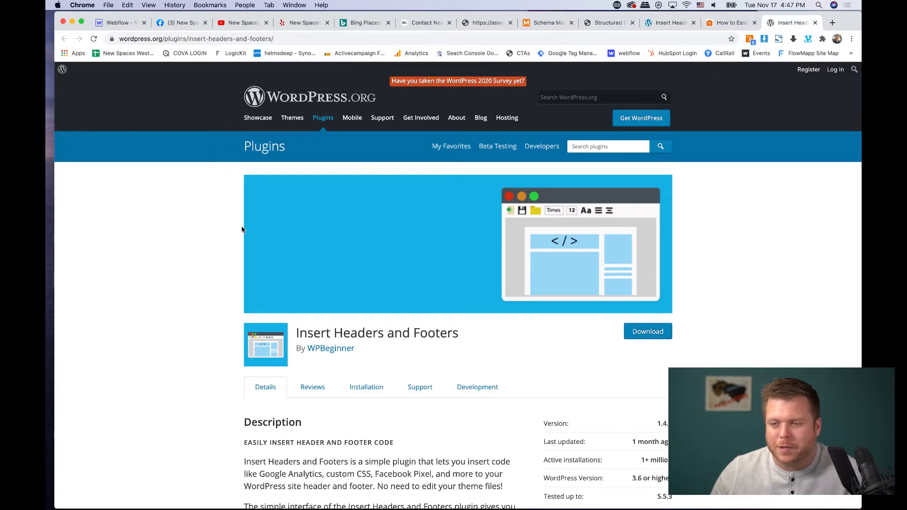
Paste the Organization JSON-LD into Scripts in Body in Insert Headers and Footers settings and save.
{"action": "scroll", "scroll_direction": "down", "scroll_amount": 3}
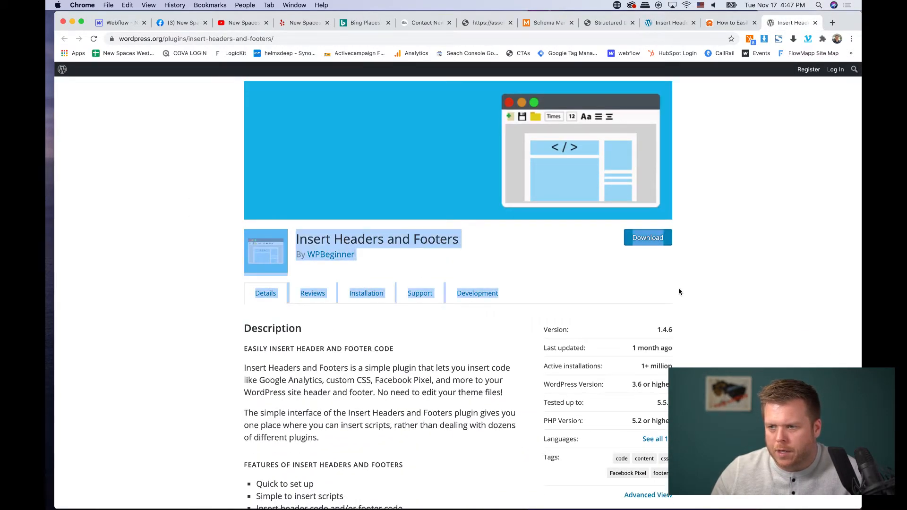
{"action": "scroll", "scroll_direction": "down", "scroll_amount": 3}
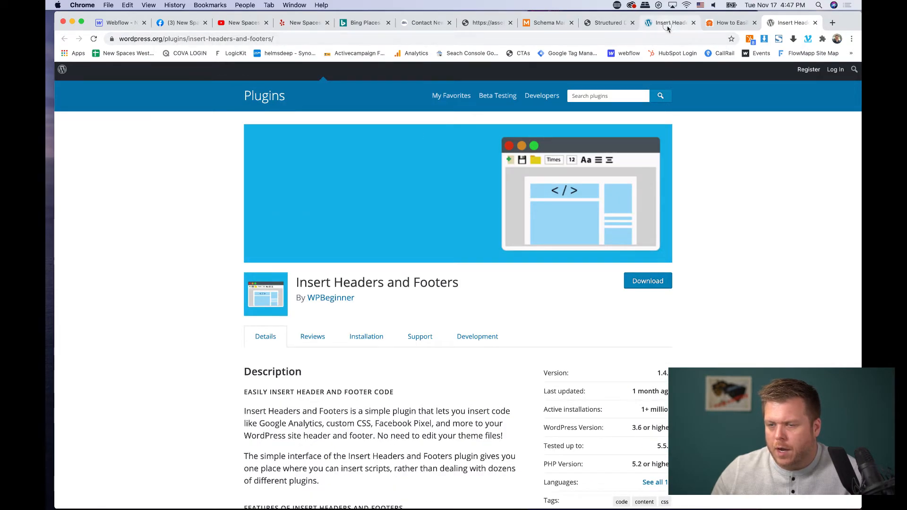
{"action": "left_click", "coordinate": [668, 23]}
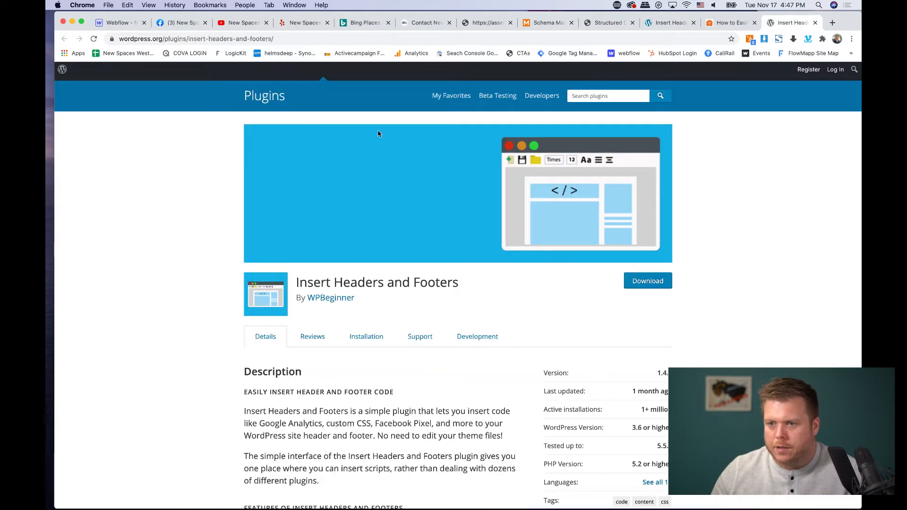
{"action": "left_click", "coordinate": [605, 23]}
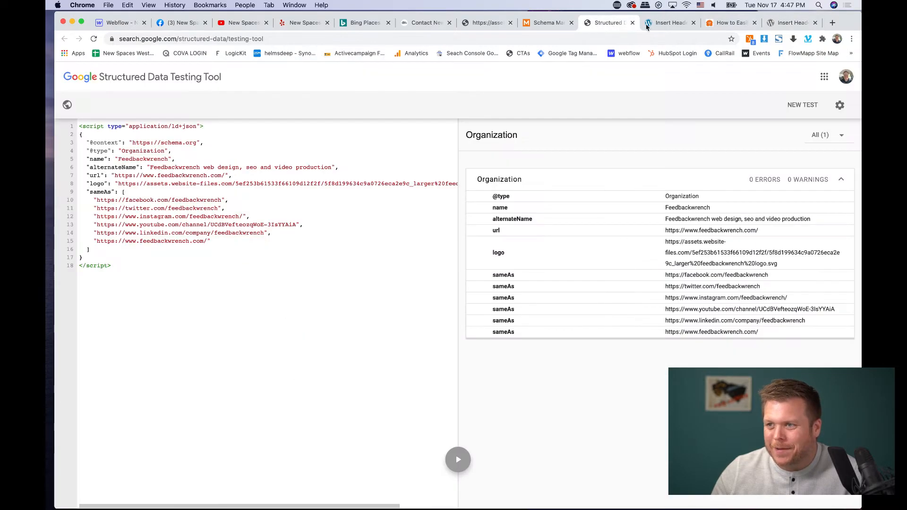
{"action": "left_click", "coordinate": [667, 23]}
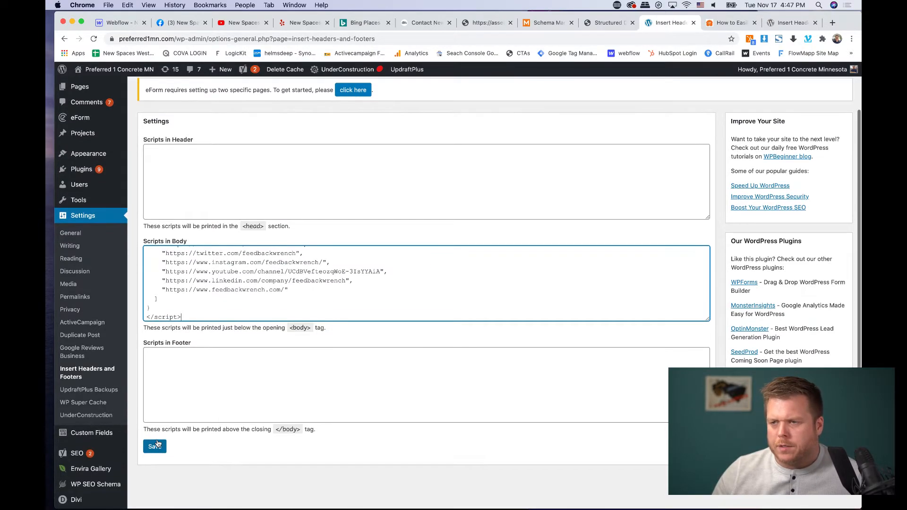
{"action": "left_click", "coordinate": [547, 23]}
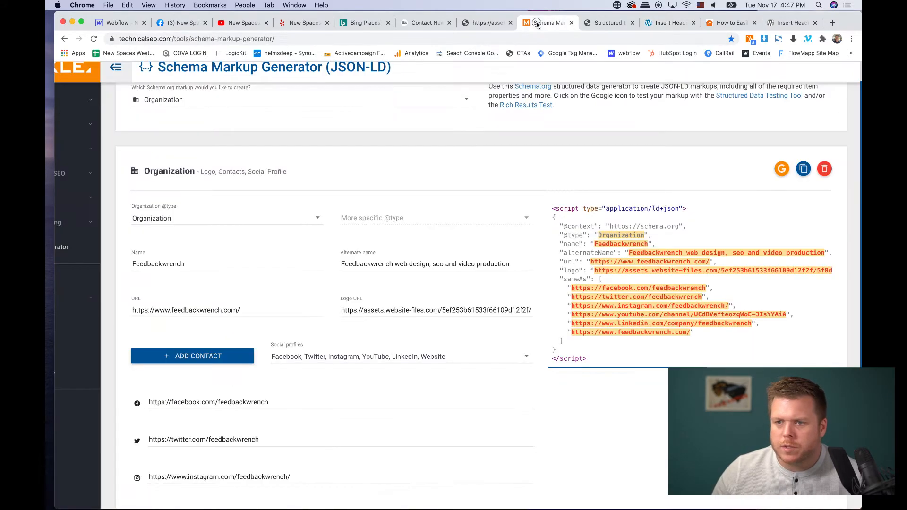
{"action": "mouse_move", "coordinate": [234, 204]}
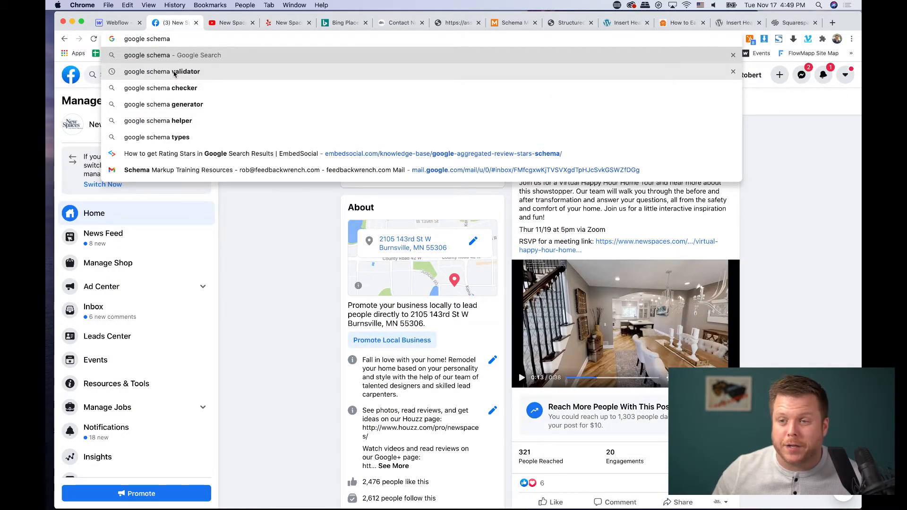
Reach Google's Structured Data Testing Tool via a 'google schema validator' search.
{"action": "left_click", "coordinate": [162, 71]}
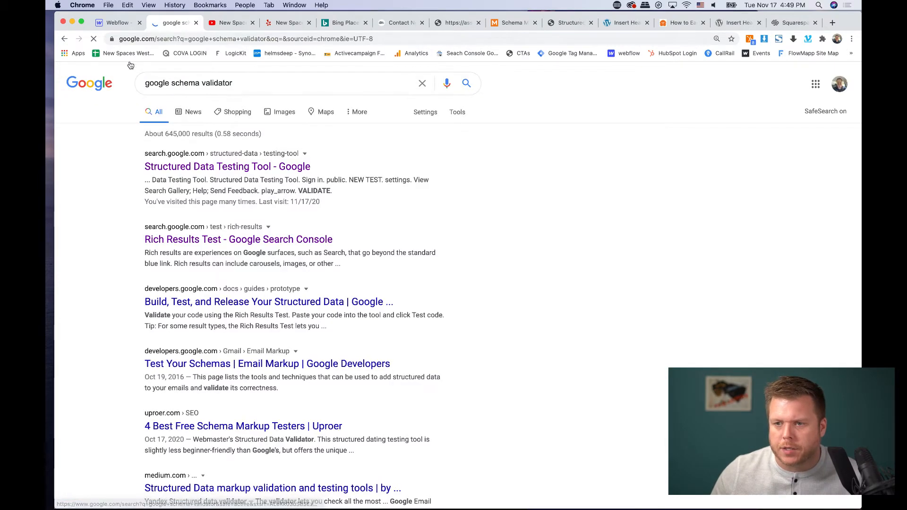
{"action": "left_click", "coordinate": [226, 166]}
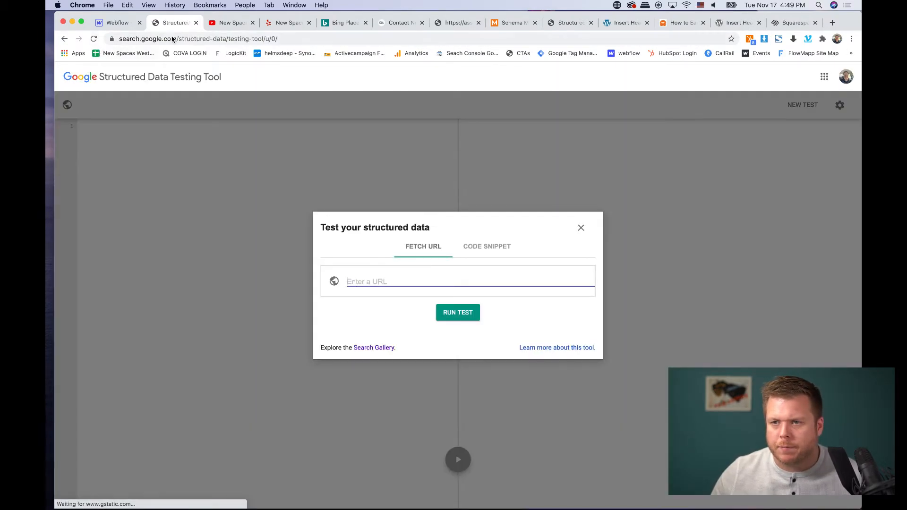
{"action": "left_click", "coordinate": [230, 22]}
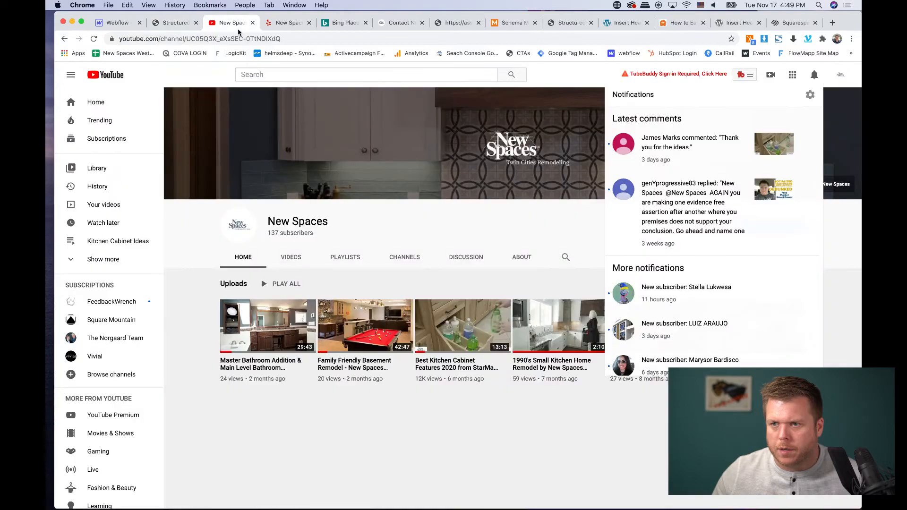
{"action": "type", "text": "feedbackwrench.com"}
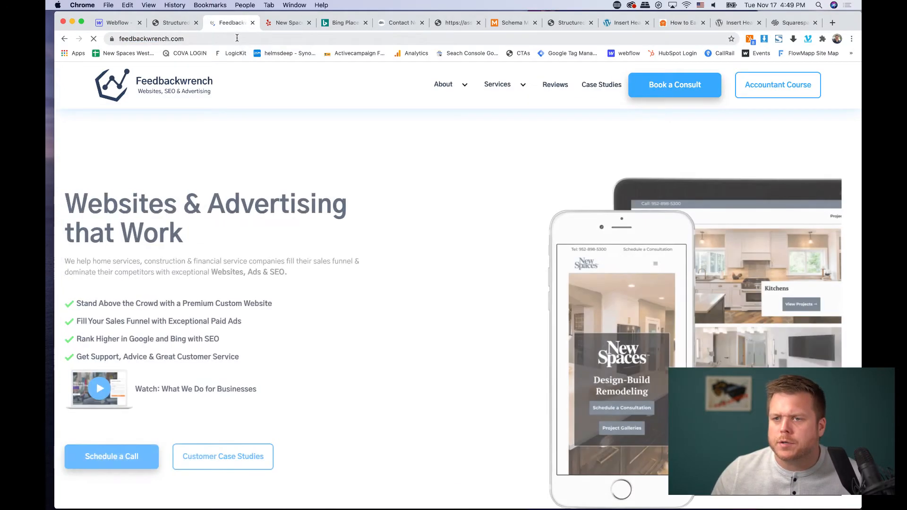
{"action": "left_click", "coordinate": [172, 23]}
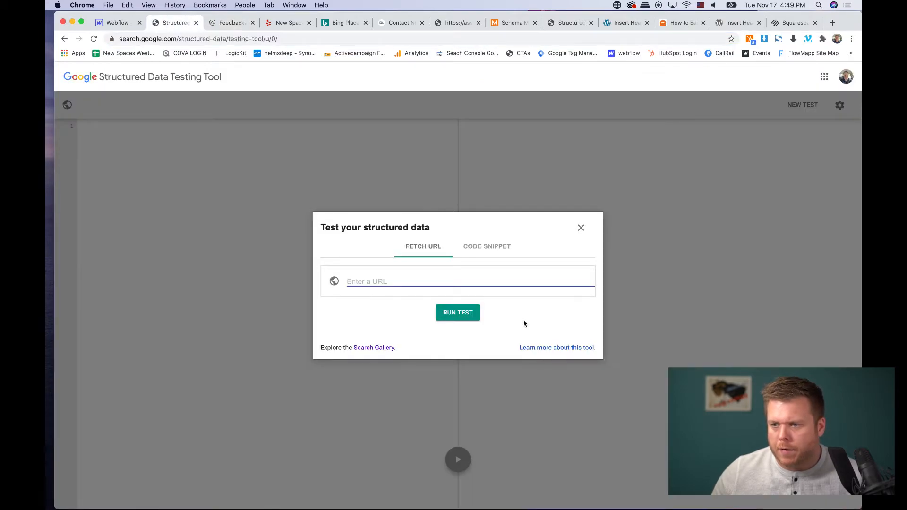
{"action": "left_click", "coordinate": [457, 281]}
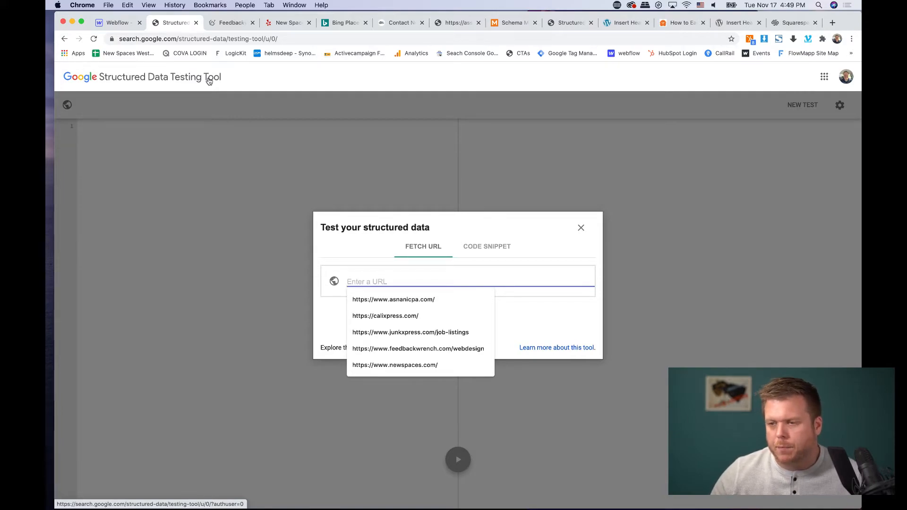
{"action": "left_click", "coordinate": [487, 246]}
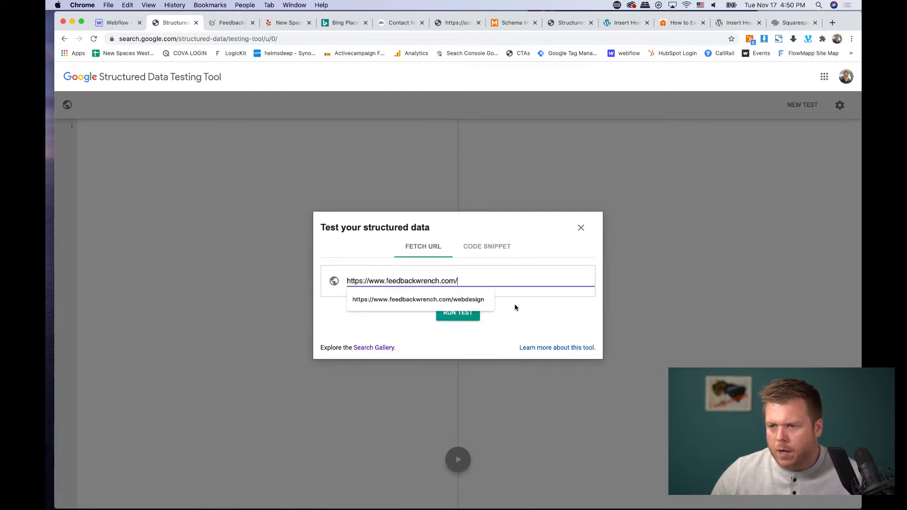
{"action": "left_click", "coordinate": [457, 313]}
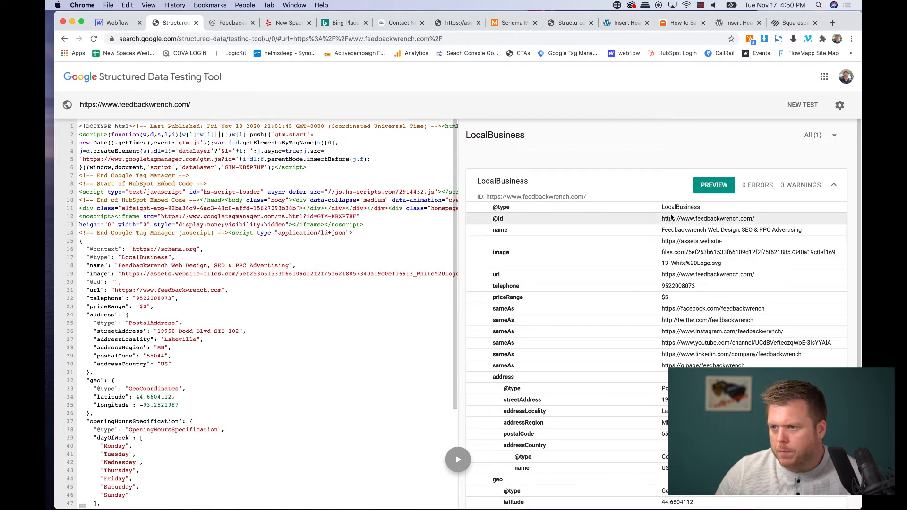
{"action": "left_click", "coordinate": [115, 22]}
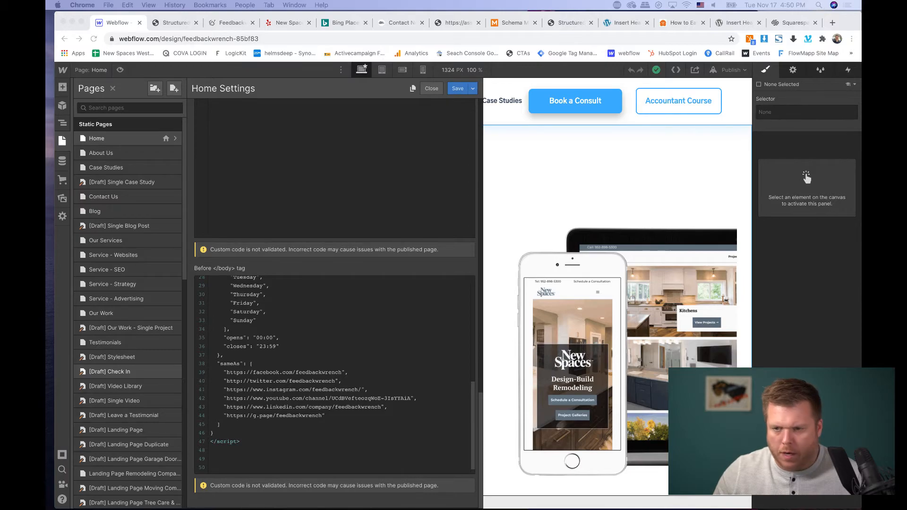
Confirm the Organization script follows LocalBusiness in the before-body code and publish the Webflow site.
{"action": "scroll", "scroll_direction": "down", "scroll_amount": 3}
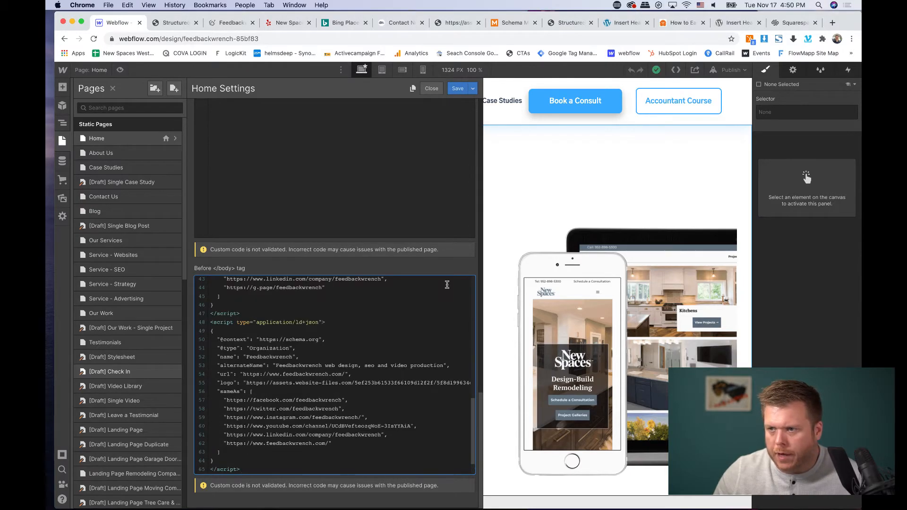
{"action": "left_click", "coordinate": [430, 88]}
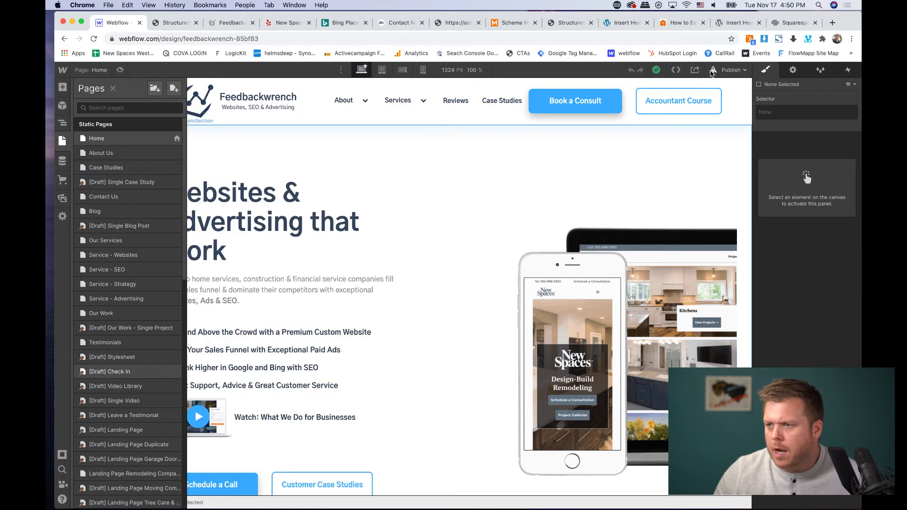
{"action": "left_click", "coordinate": [730, 69]}
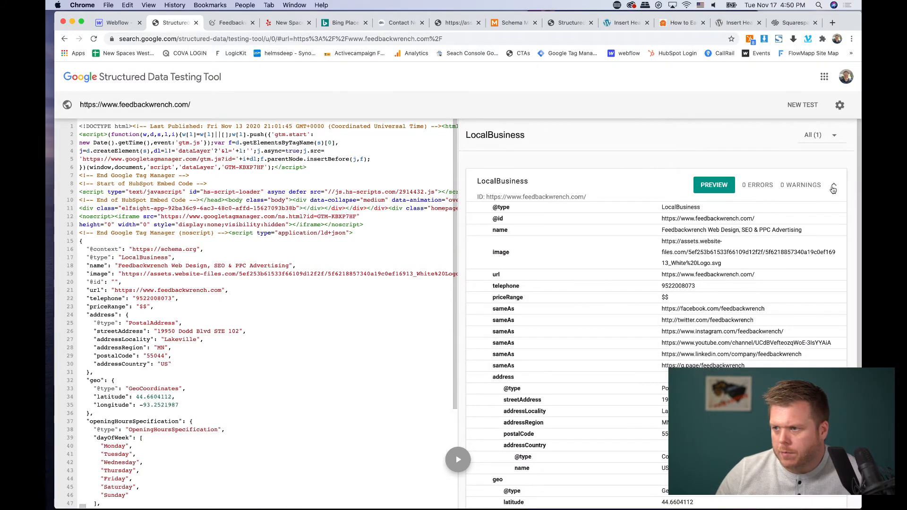
Rerun the test on the published homepage; Organization and LocalBusiness both show 0 errors, 0 warnings.
{"action": "left_click", "coordinate": [833, 187]}
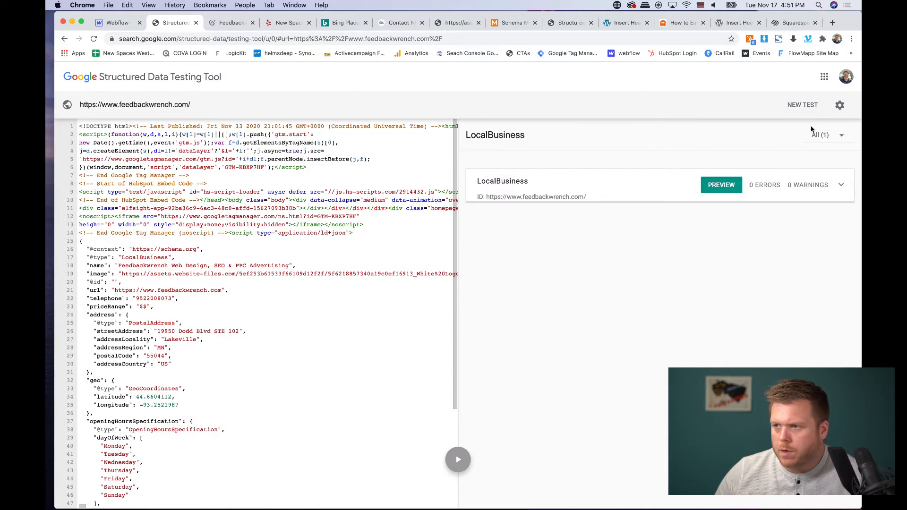
{"action": "left_click", "coordinate": [802, 105]}
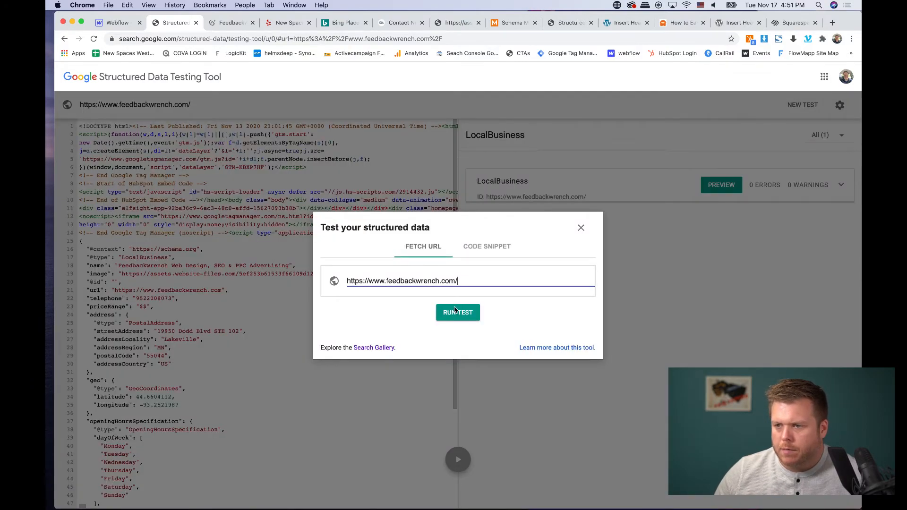
{"action": "left_click", "coordinate": [457, 313]}
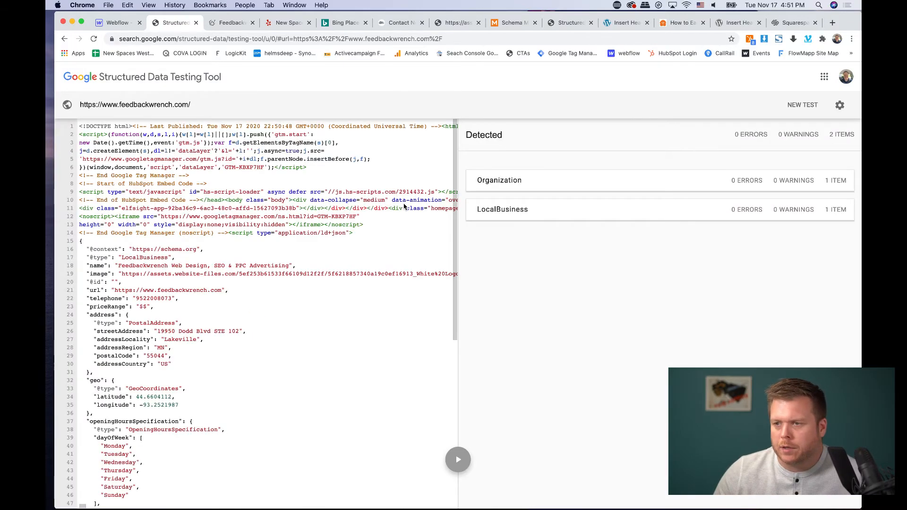
{"action": "left_click", "coordinate": [498, 180]}
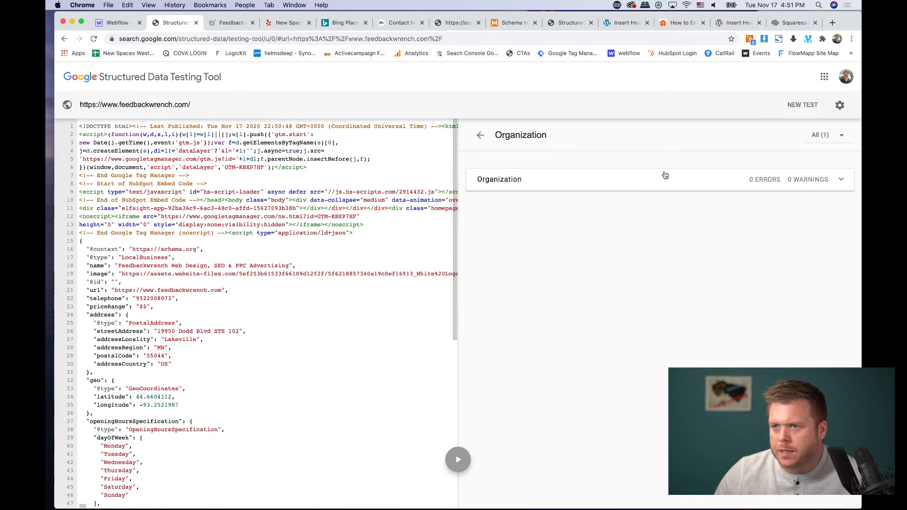
{"action": "left_click", "coordinate": [480, 136]}
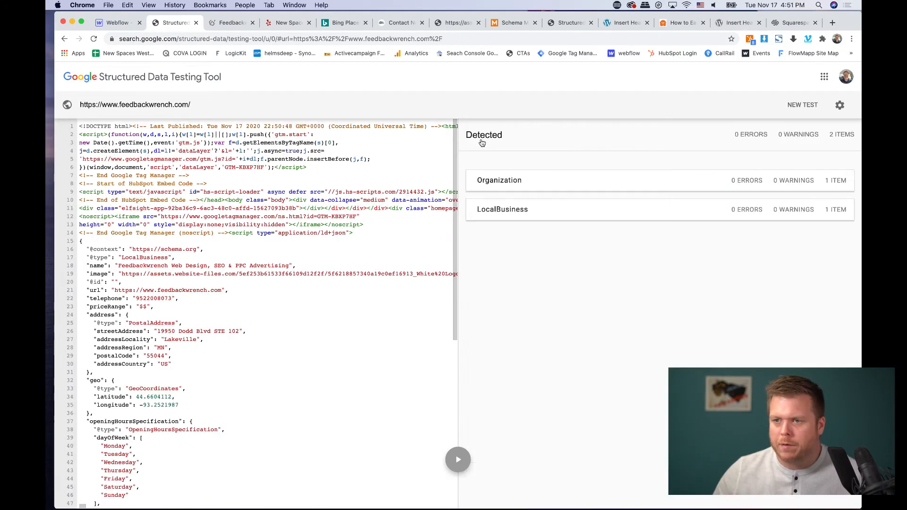
{"action": "mouse_move", "coordinate": [374, 82]}
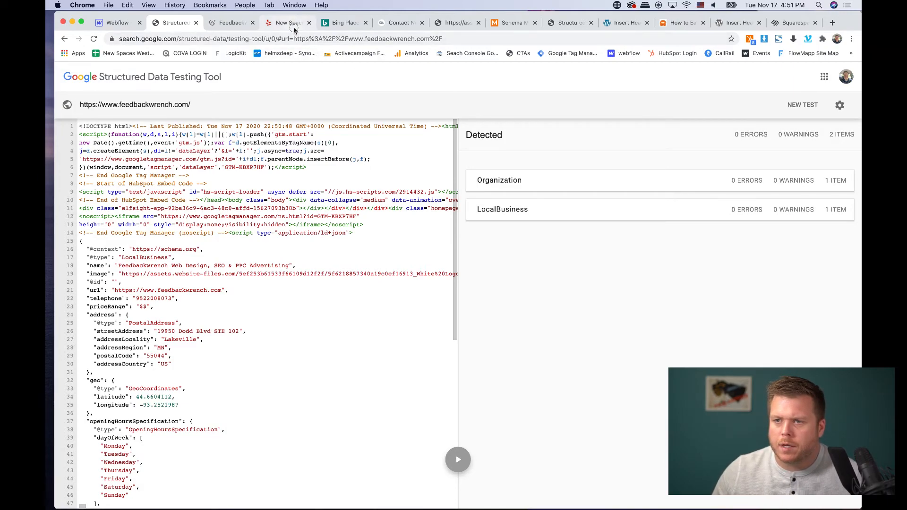
Select the feedbackwrench.com domain property in Google Search Console via the 'fe' search.
{"action": "left_click", "coordinate": [284, 22]}
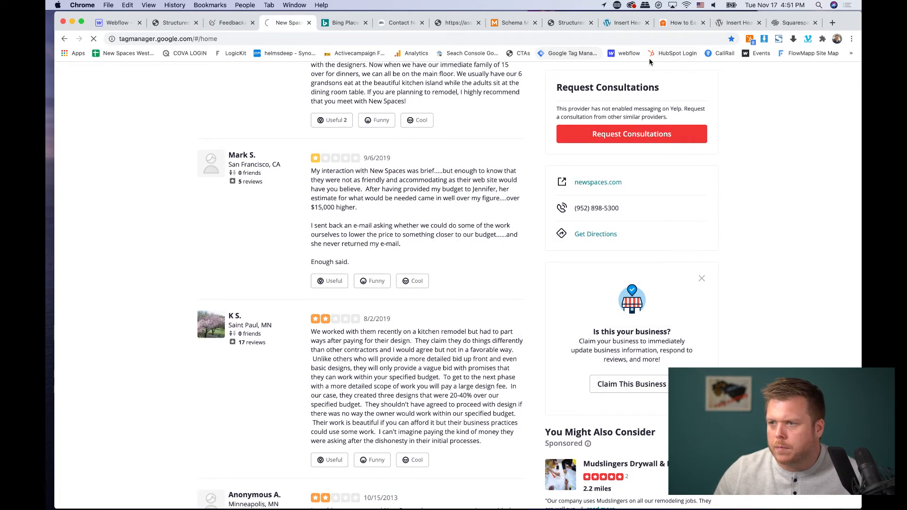
{"action": "left_click", "coordinate": [283, 22]}
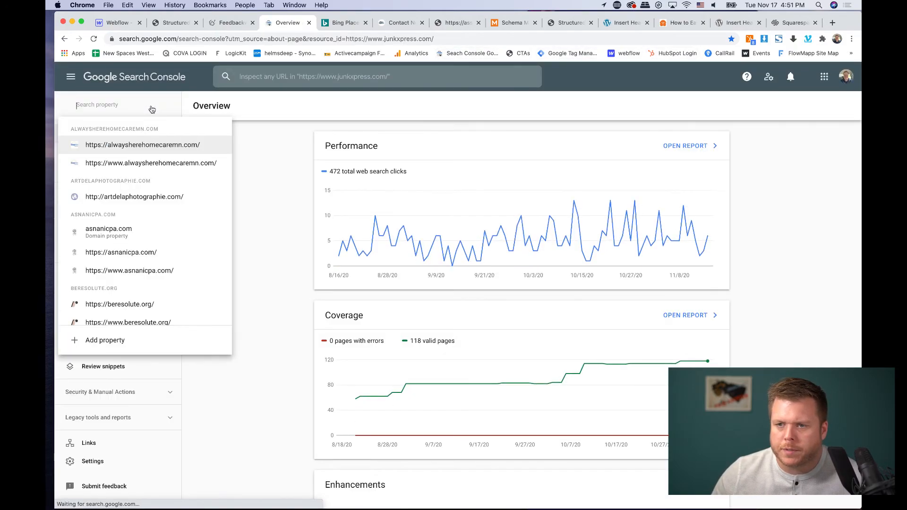
{"action": "type", "text": "fe"}
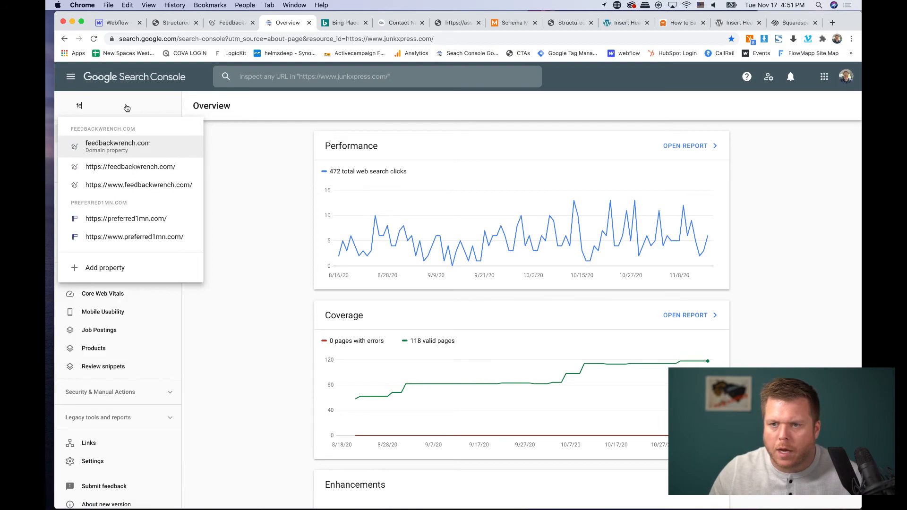
{"action": "left_click", "coordinate": [118, 146]}
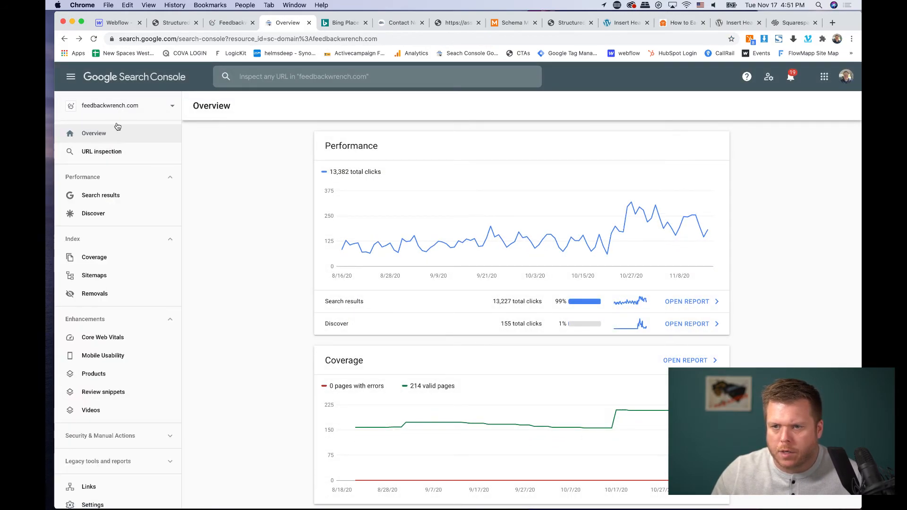
{"action": "left_click", "coordinate": [118, 105]}
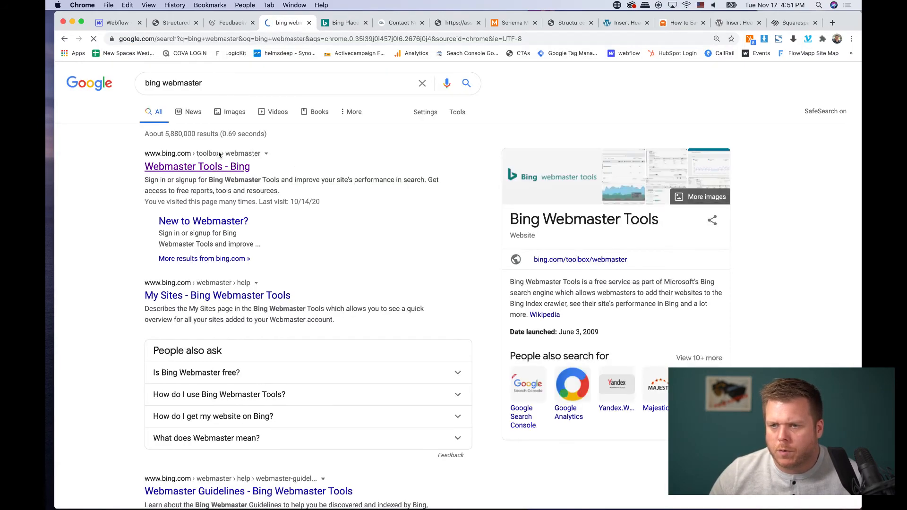
Reach the Bing Webmaster Tools site from the Google results for bing webmaster.
{"action": "left_click", "coordinate": [196, 166]}
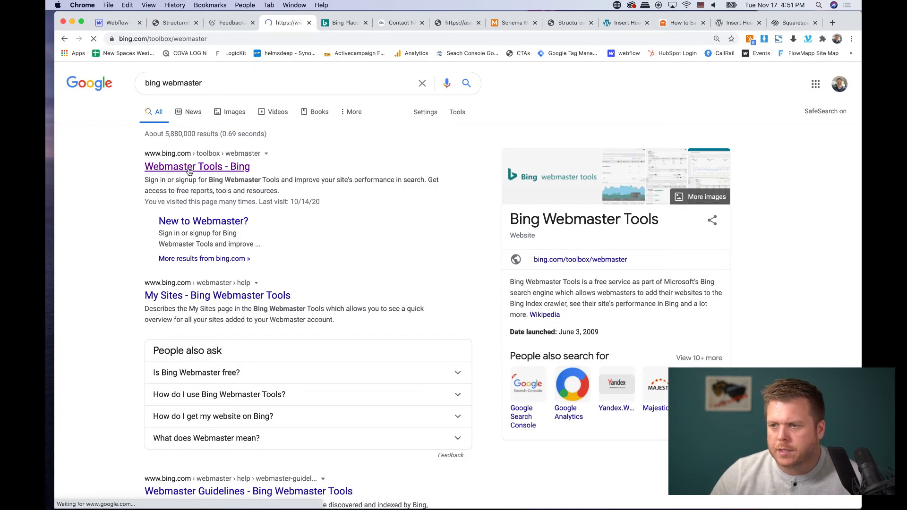
{"action": "left_click", "coordinate": [197, 166]}
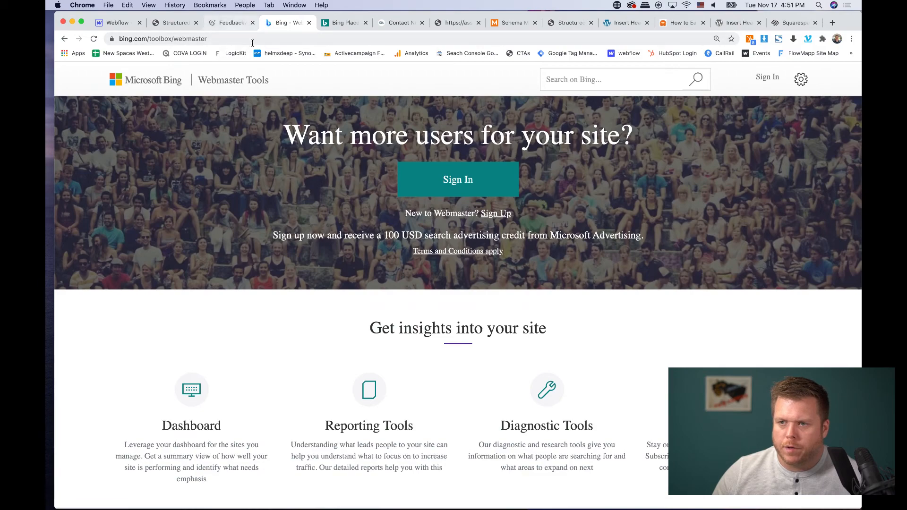
{"action": "mouse_move", "coordinate": [309, 75]}
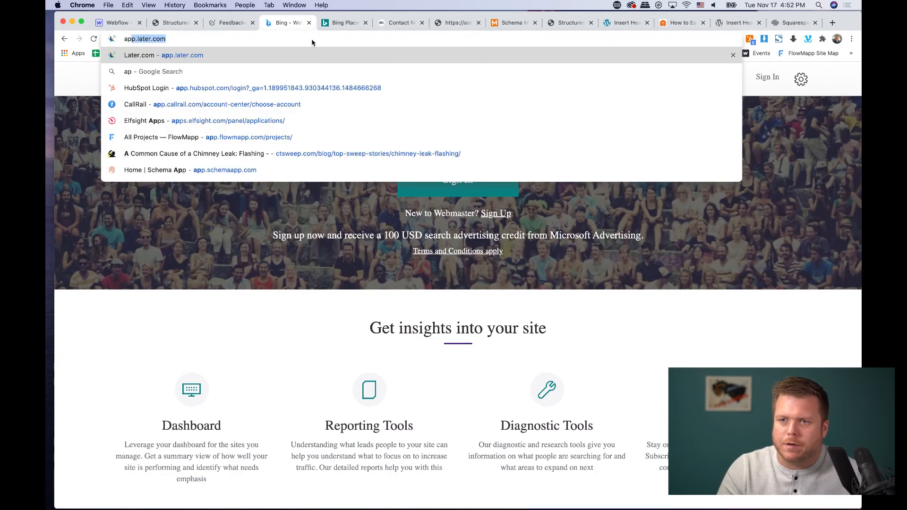
Search Google for 'apple maps business', reach Apple Maps Connect and begin signing in.
{"action": "type", "text": "apple map"}
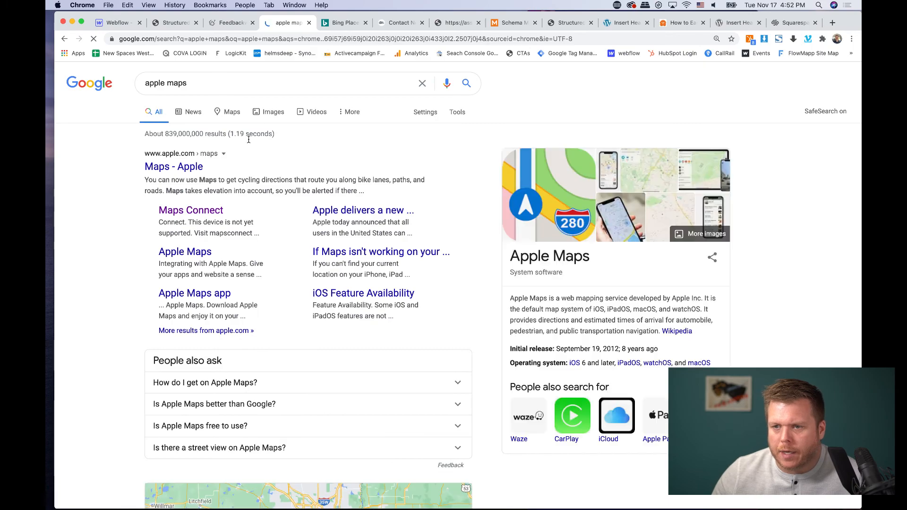
{"action": "left_click", "coordinate": [260, 83]}
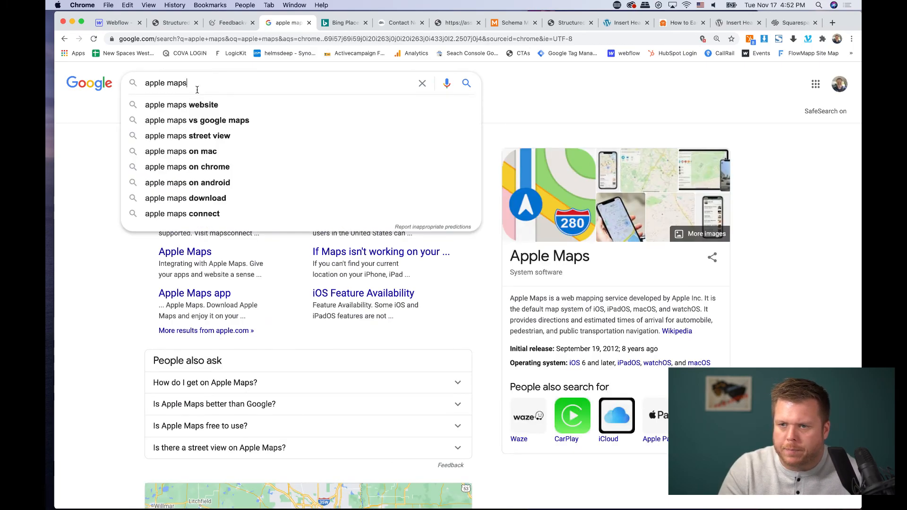
{"action": "type", "text": "business"}
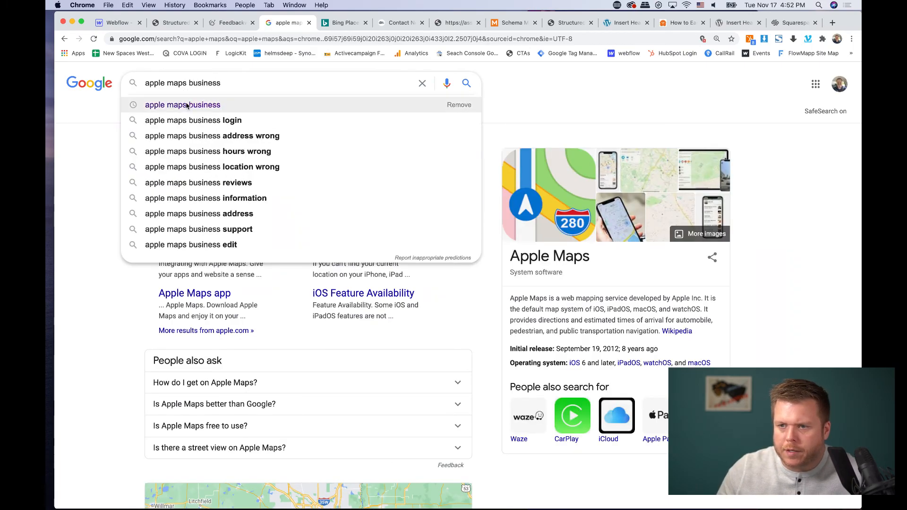
{"action": "left_click", "coordinate": [182, 105]}
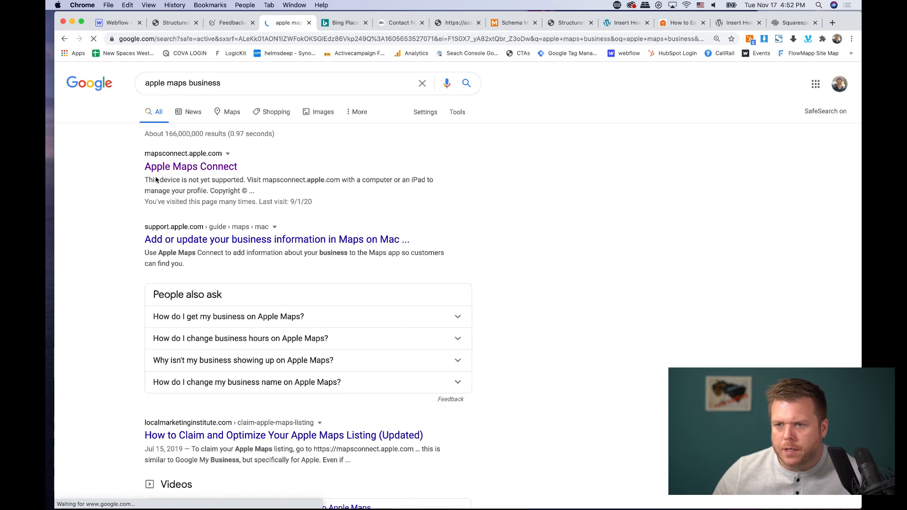
{"action": "left_click", "coordinate": [190, 166]}
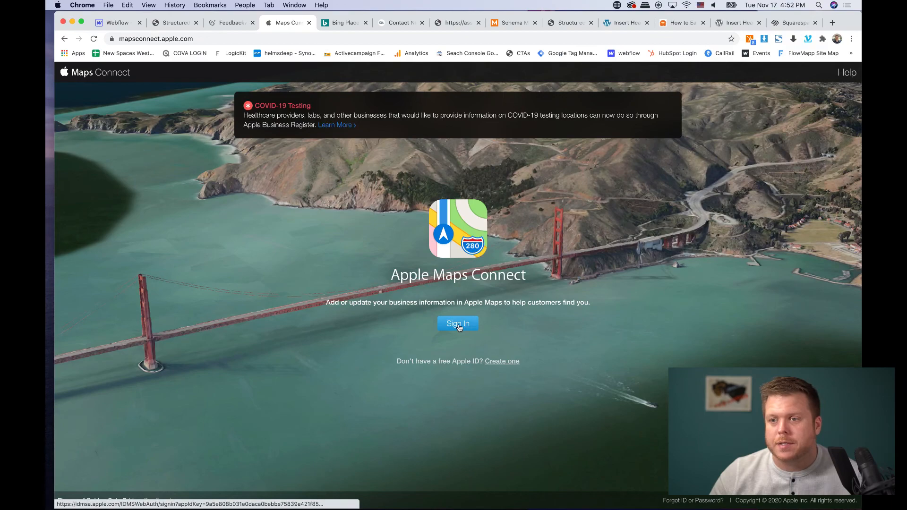
{"action": "left_click", "coordinate": [458, 324]}
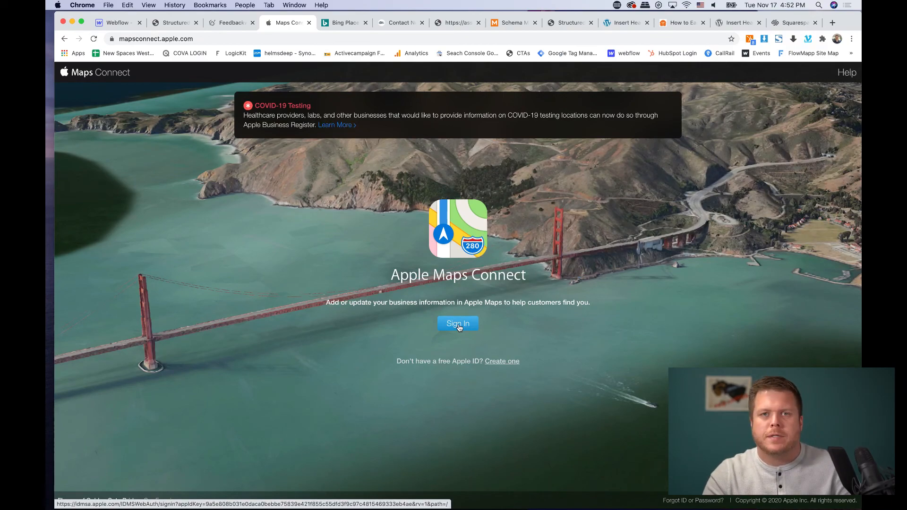